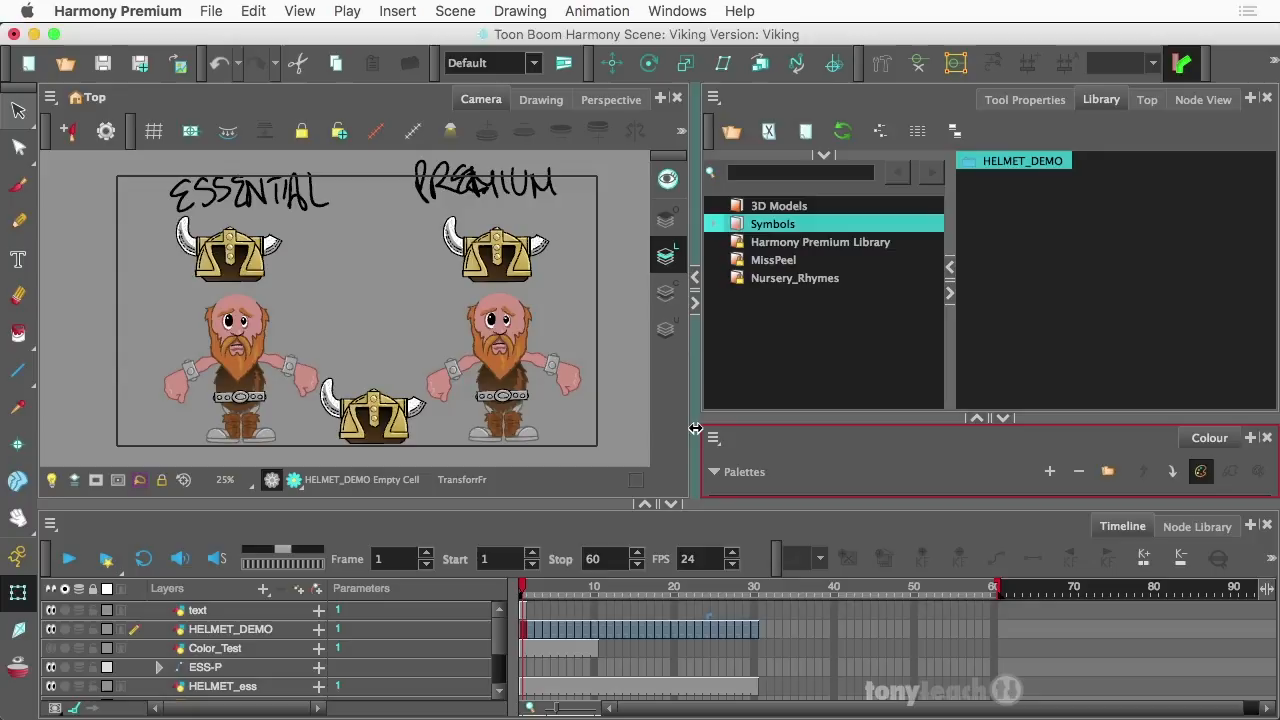
Drag HELMET_DEMO up from the stage bottom and settle it on the Premium dwarf's head.
click(794, 277)
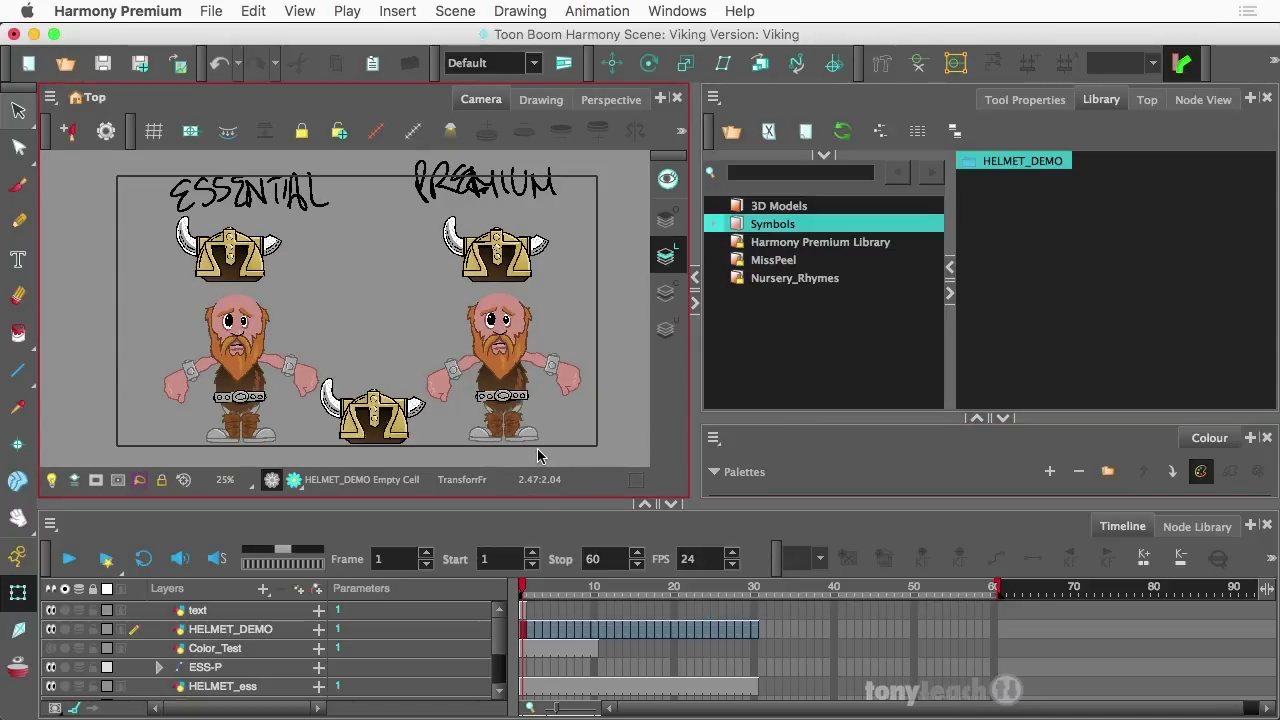
mouse_move(430, 420)
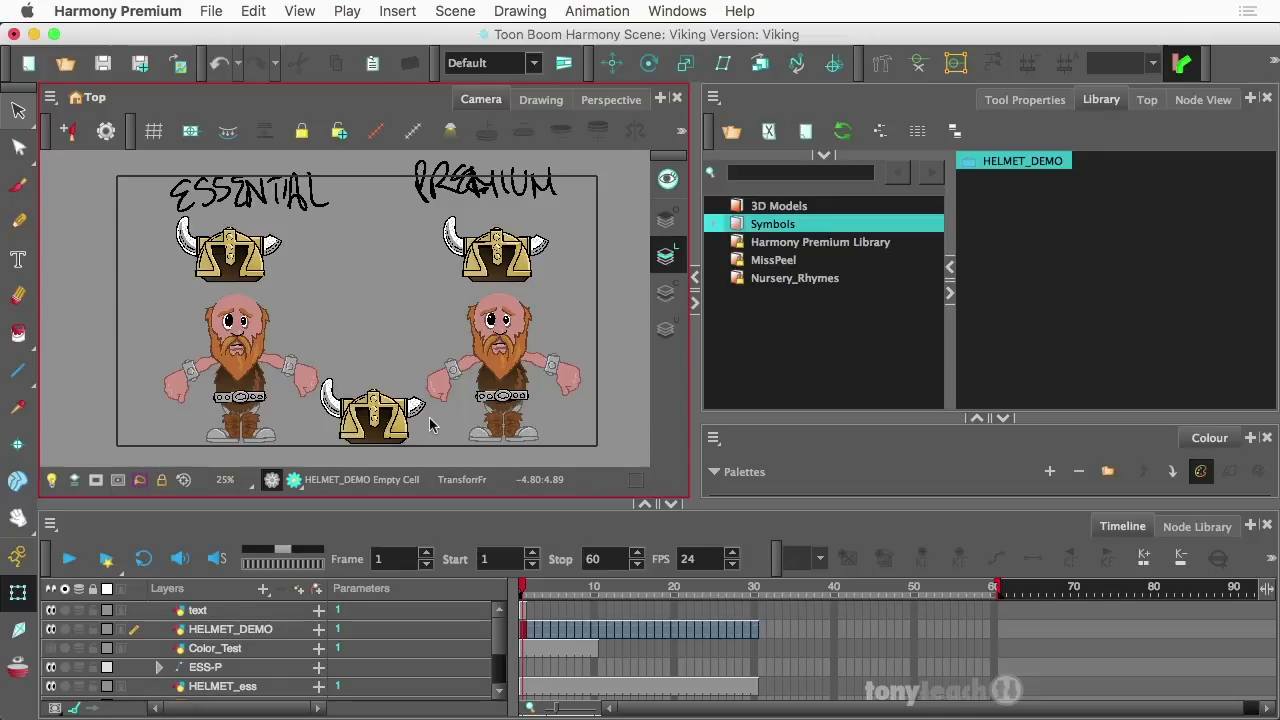
mouse_move(436, 418)
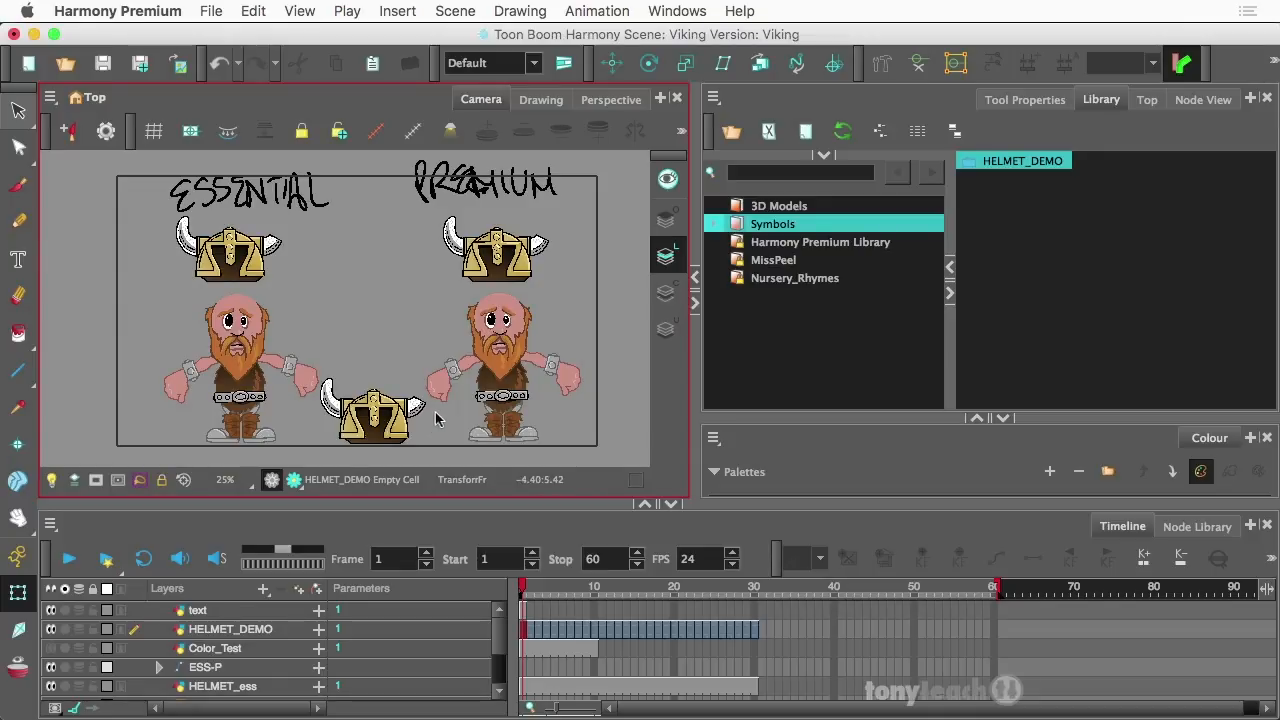
mouse_move(365, 335)
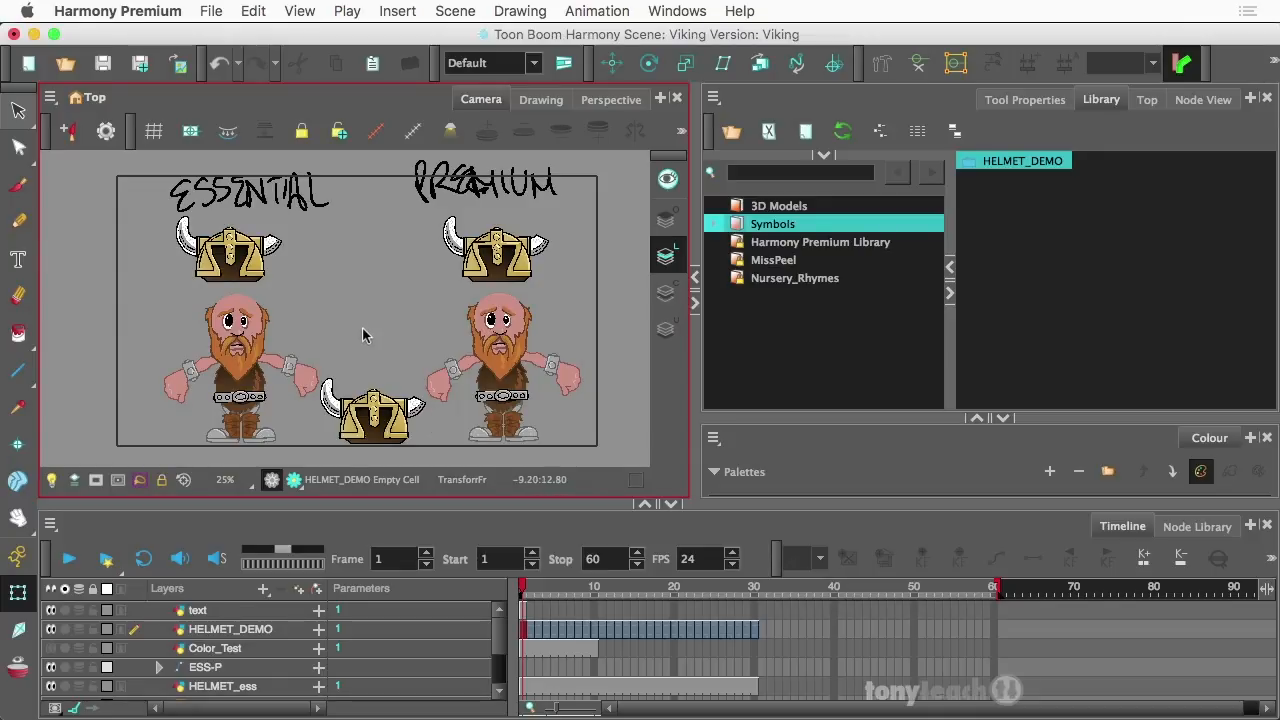
click(375, 410)
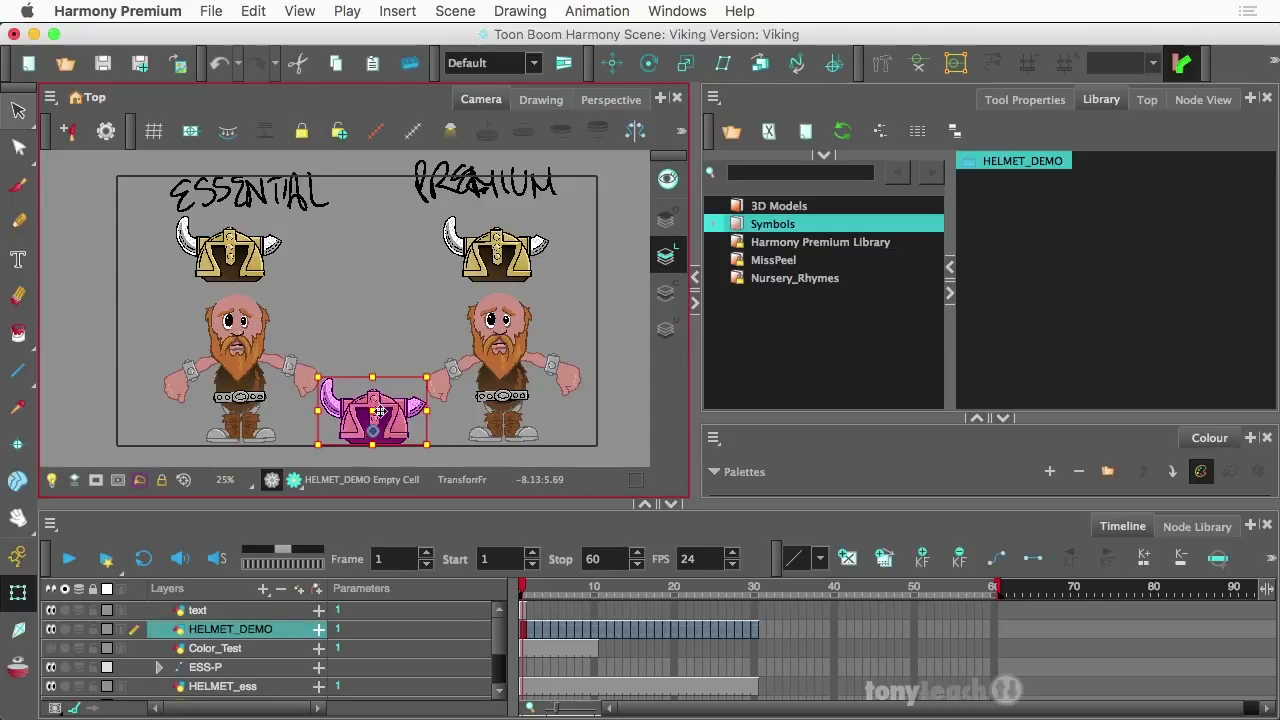
drag(375, 413, 375, 297)
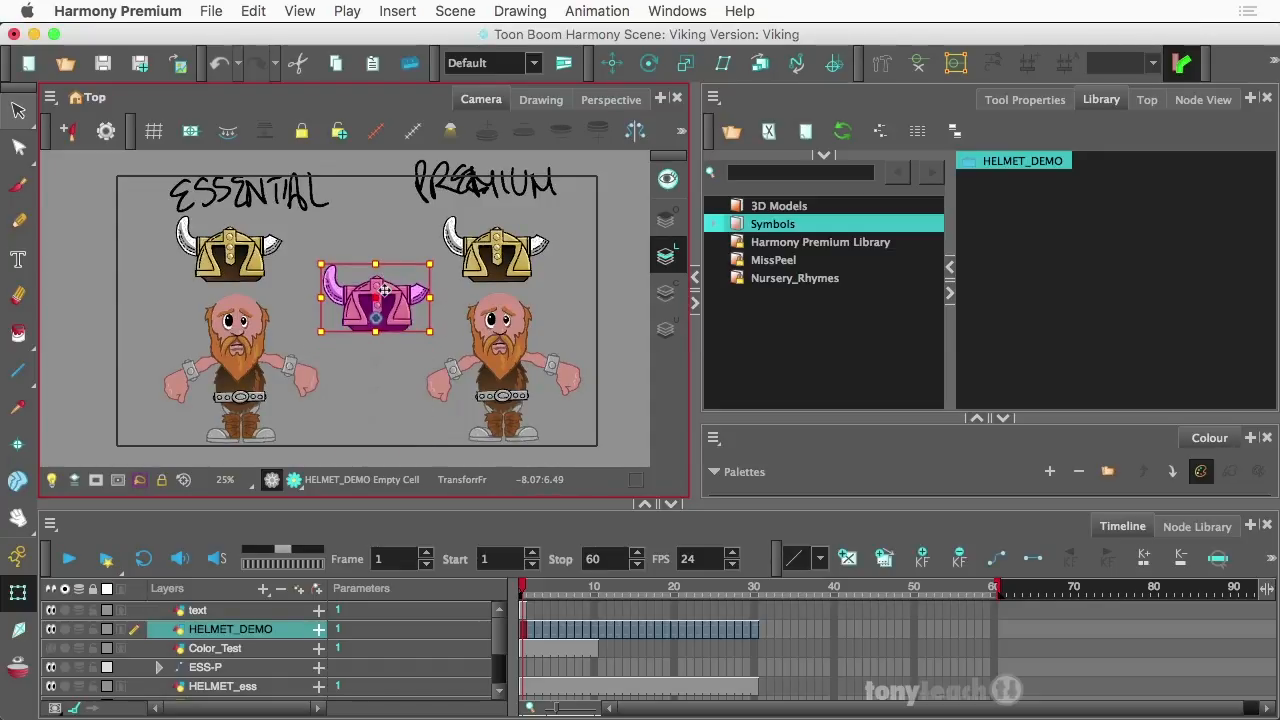
drag(377, 292, 232, 290)
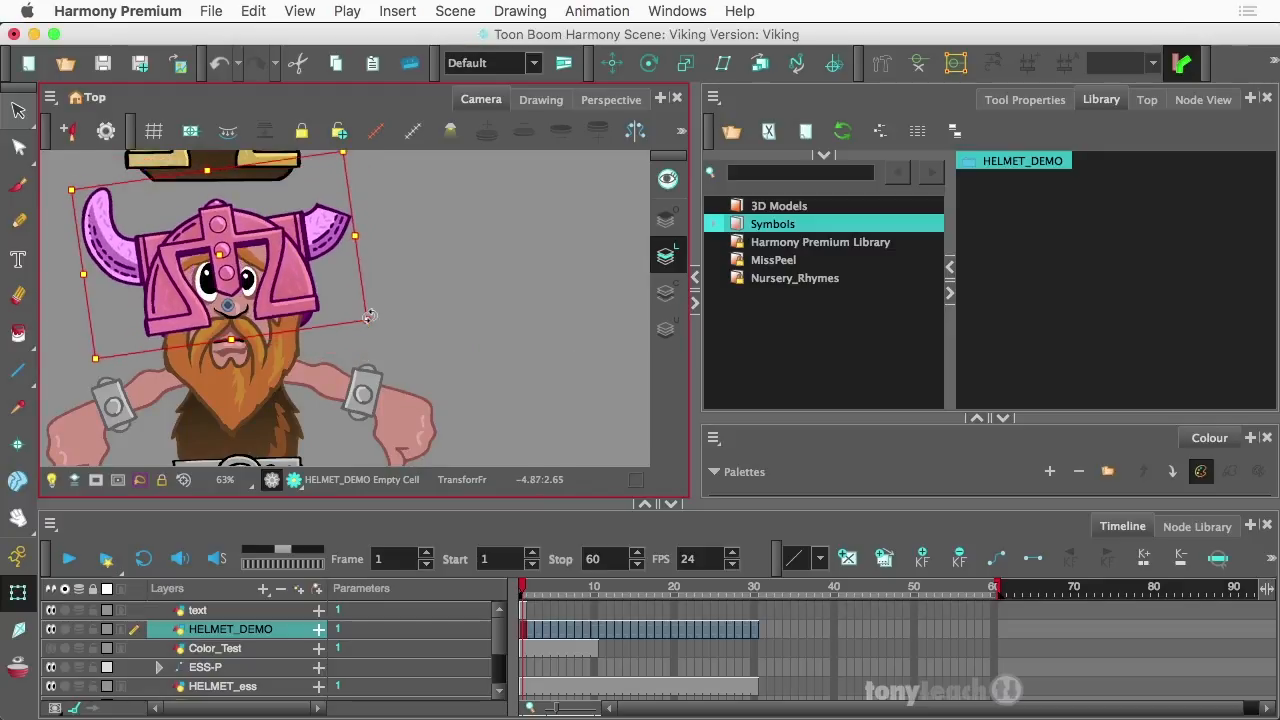
drag(370, 315, 425, 275)
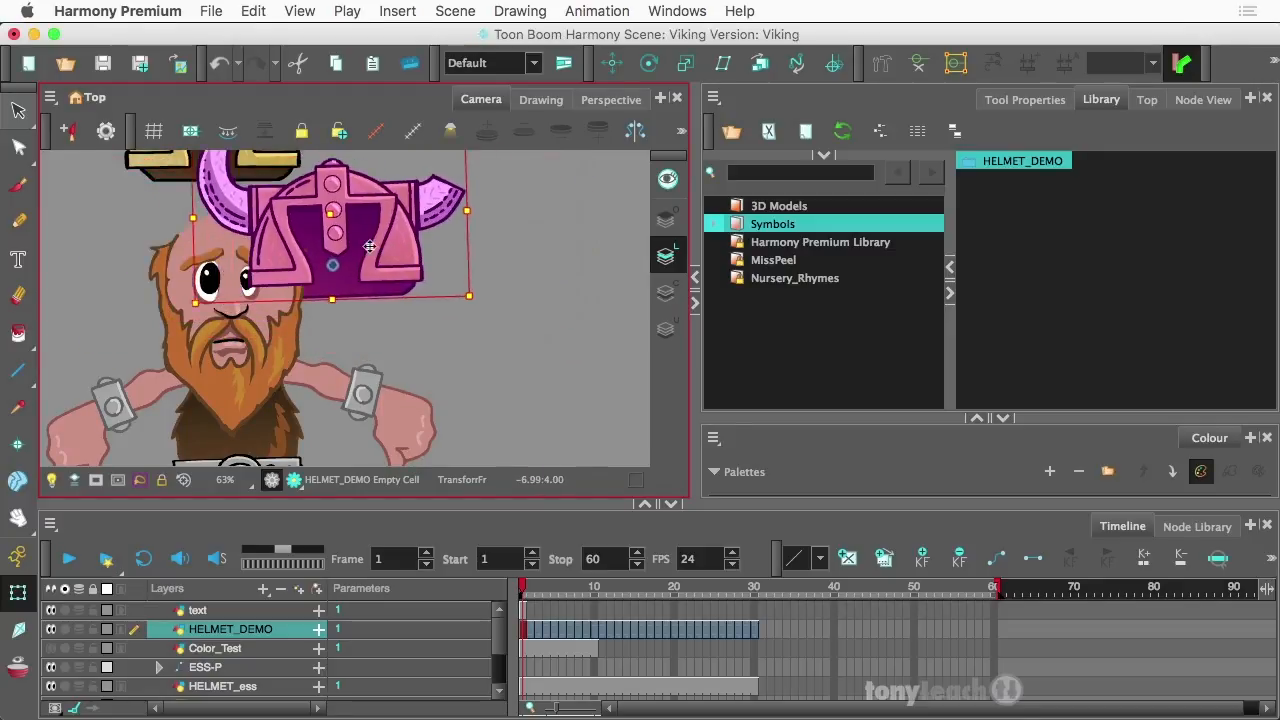
drag(369, 247, 289, 287)
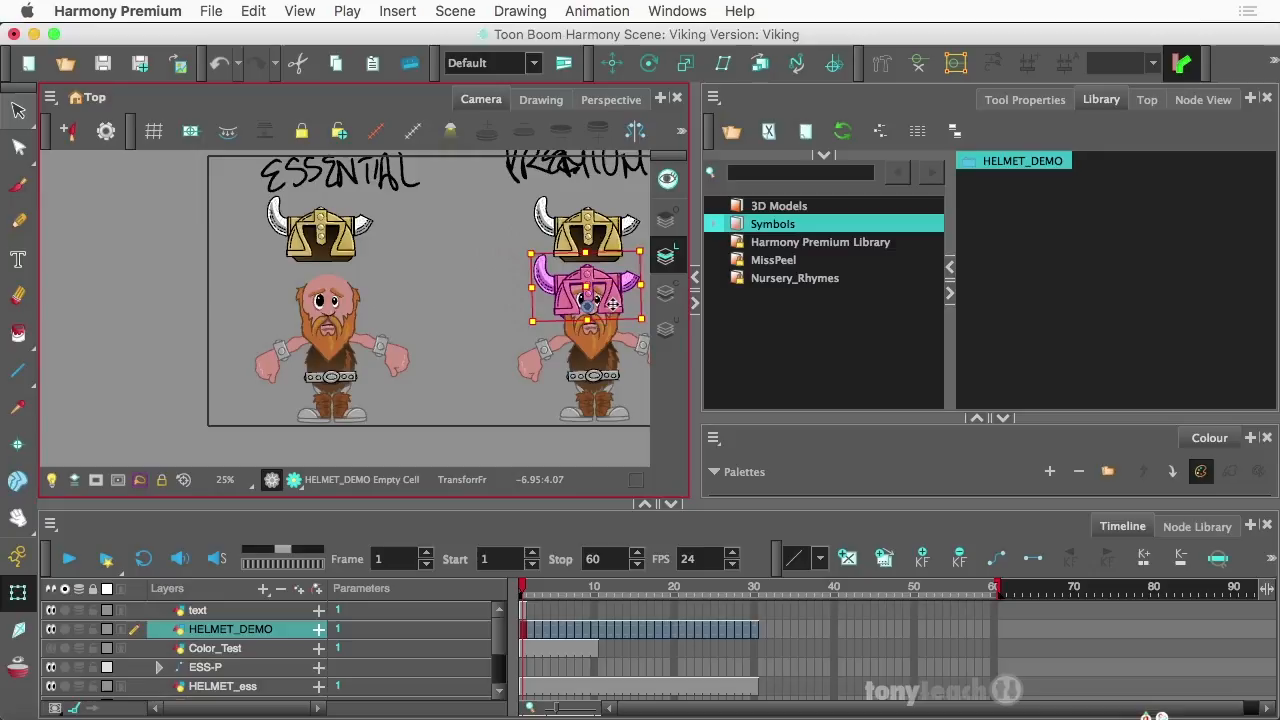
drag(580, 290, 460, 390)
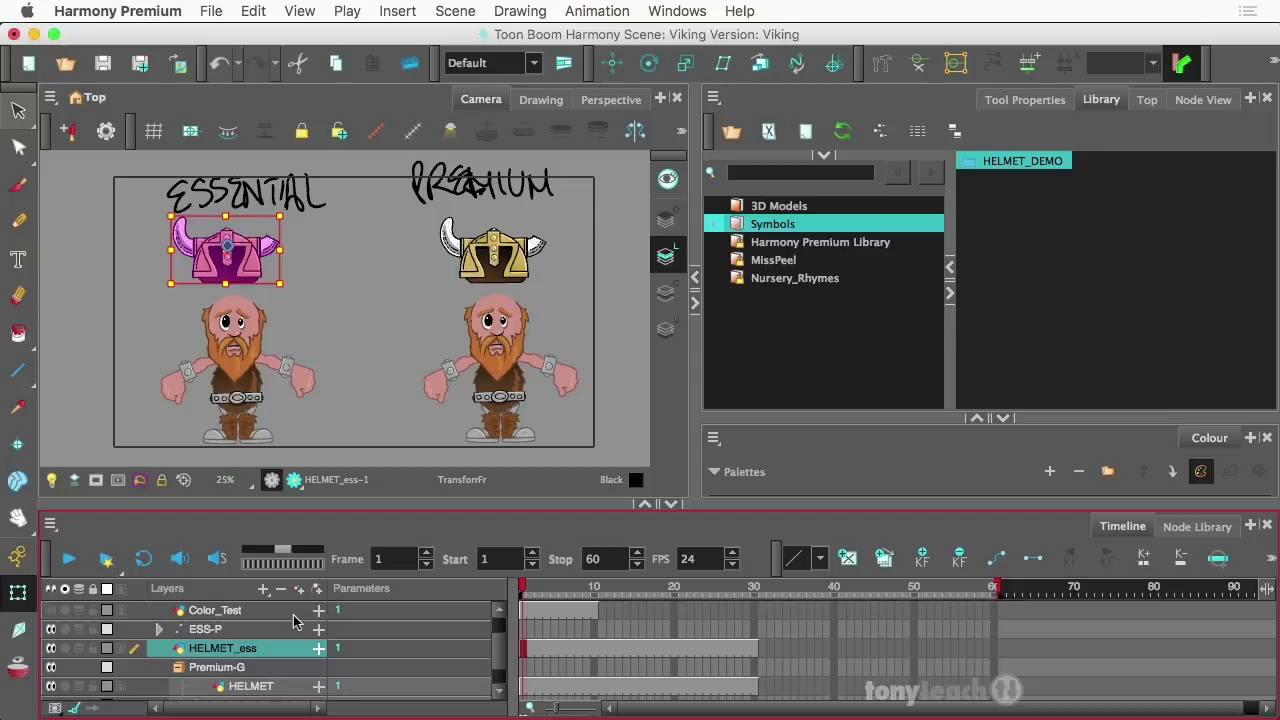
mouse_move(740, 657)
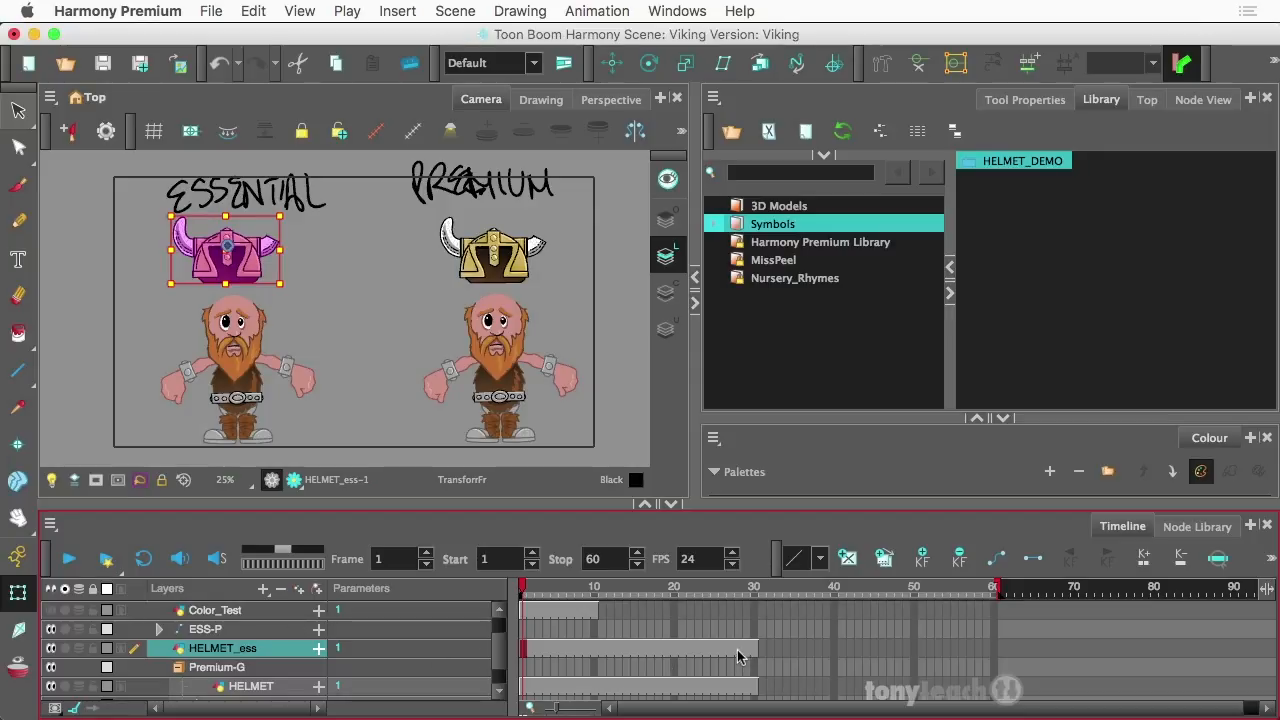
mouse_move(752, 657)
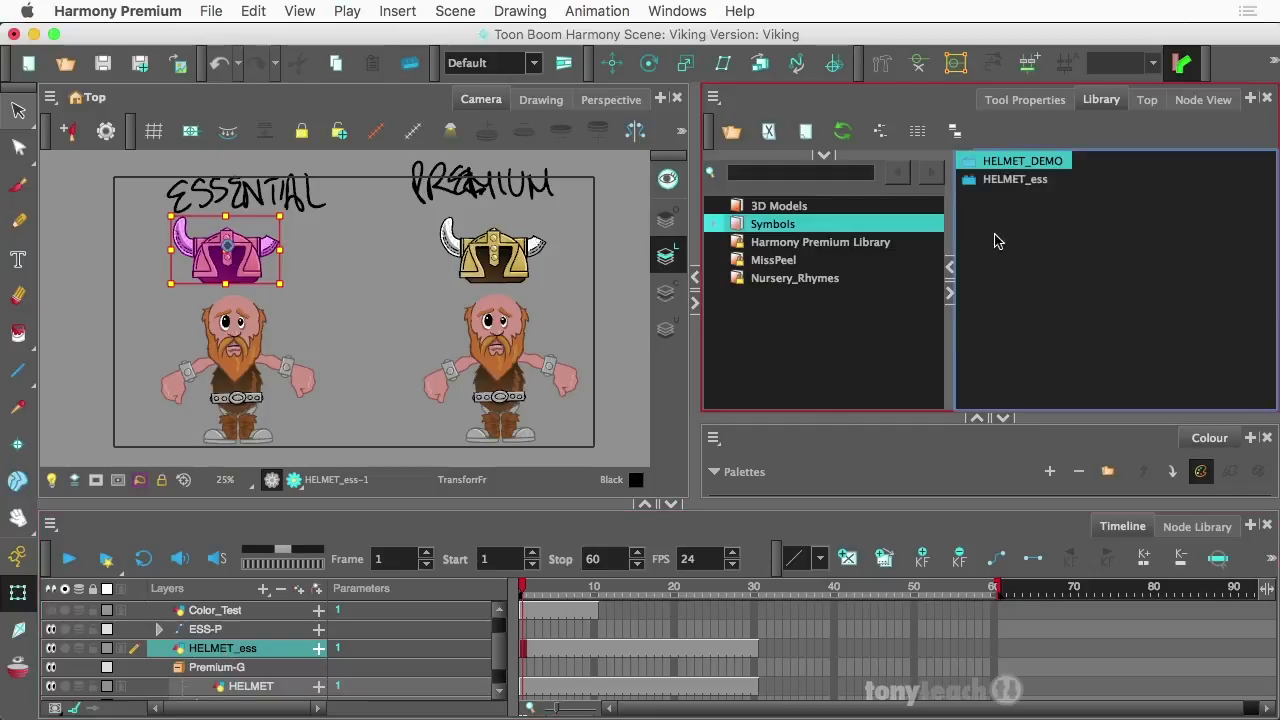
Choose Edit Symbol on HELMET_ess from its Library context menu.
click(1015, 179)
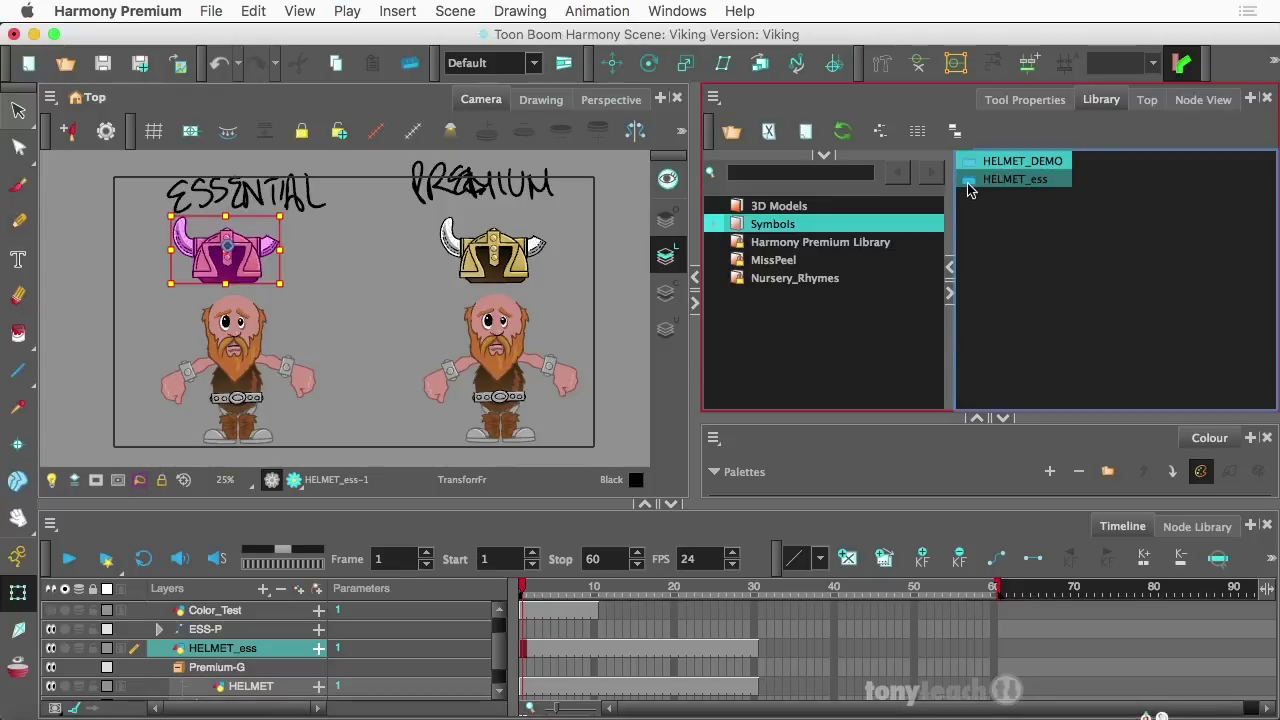
right_click(1014, 179)
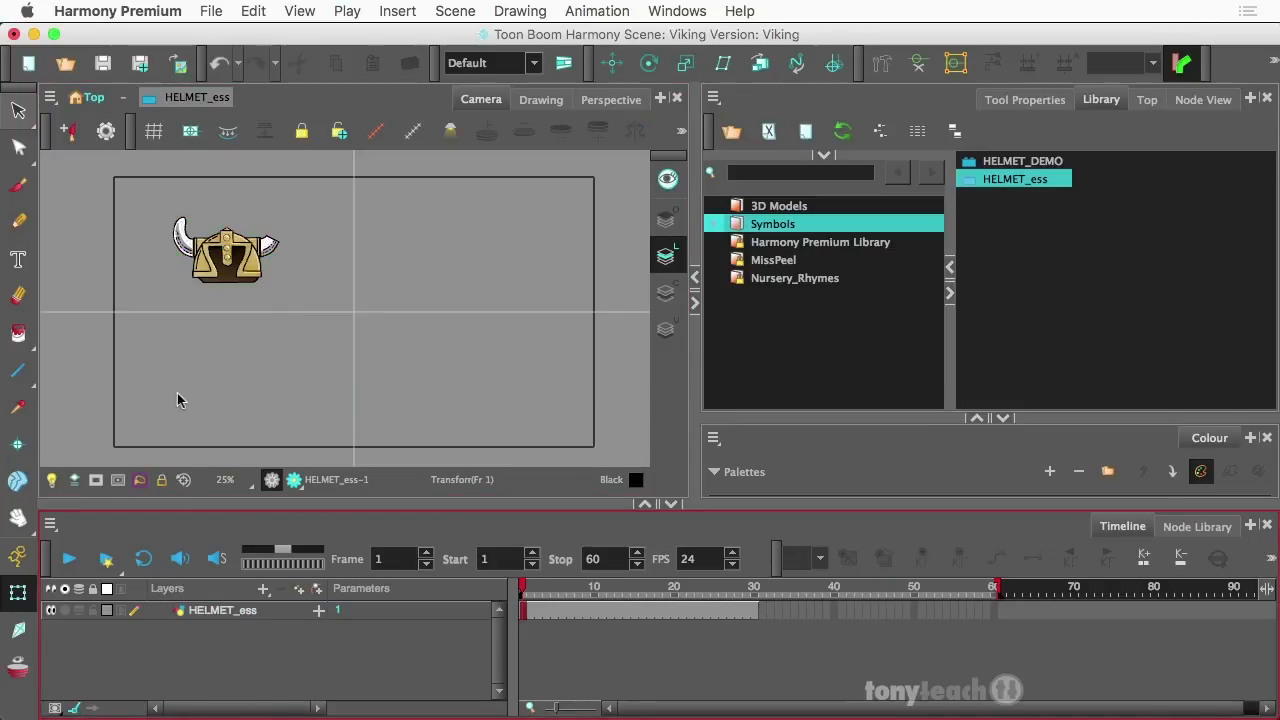
click(68, 131)
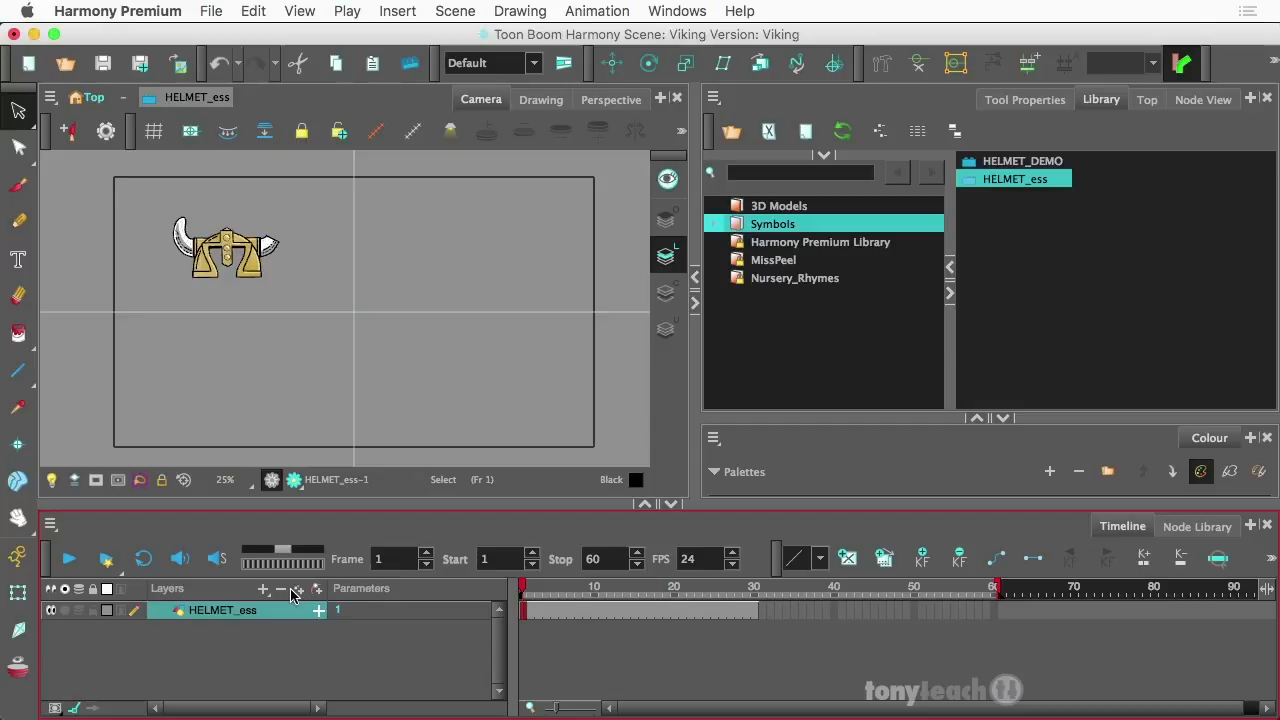
Add a drawing layer named 'back' below HELMET_ess inside the symbol.
click(263, 589)
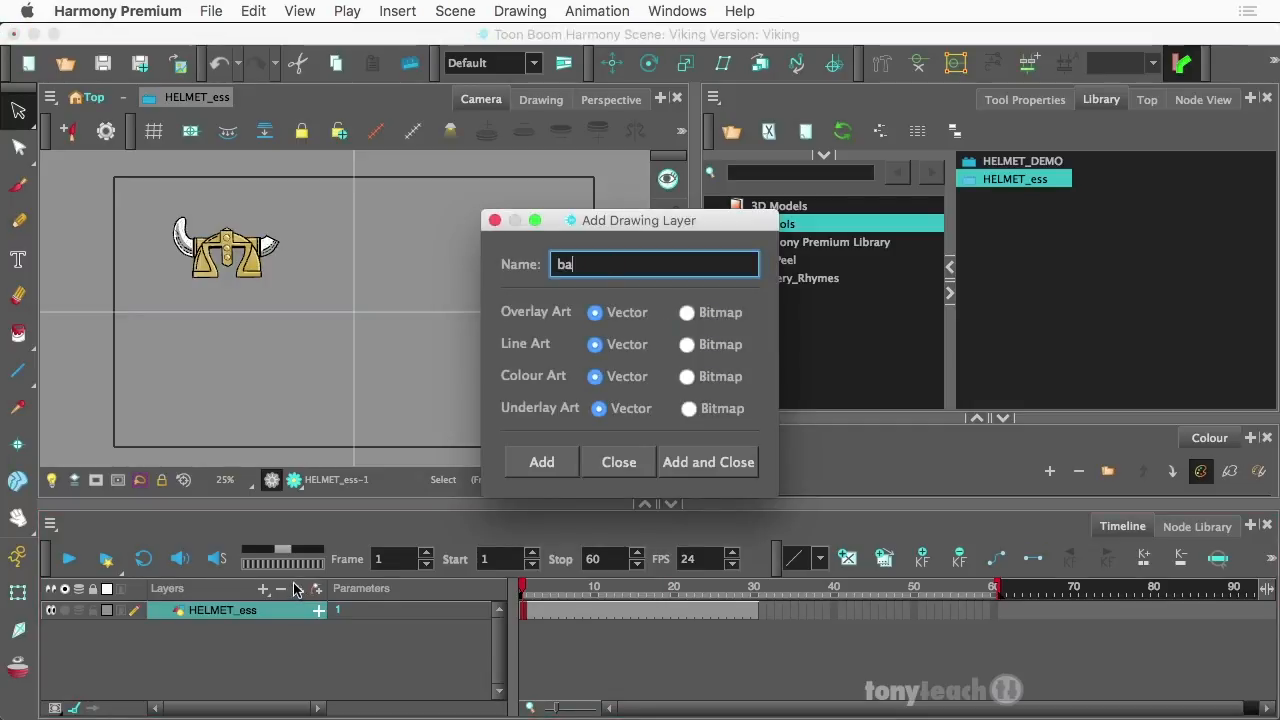
click(708, 462)
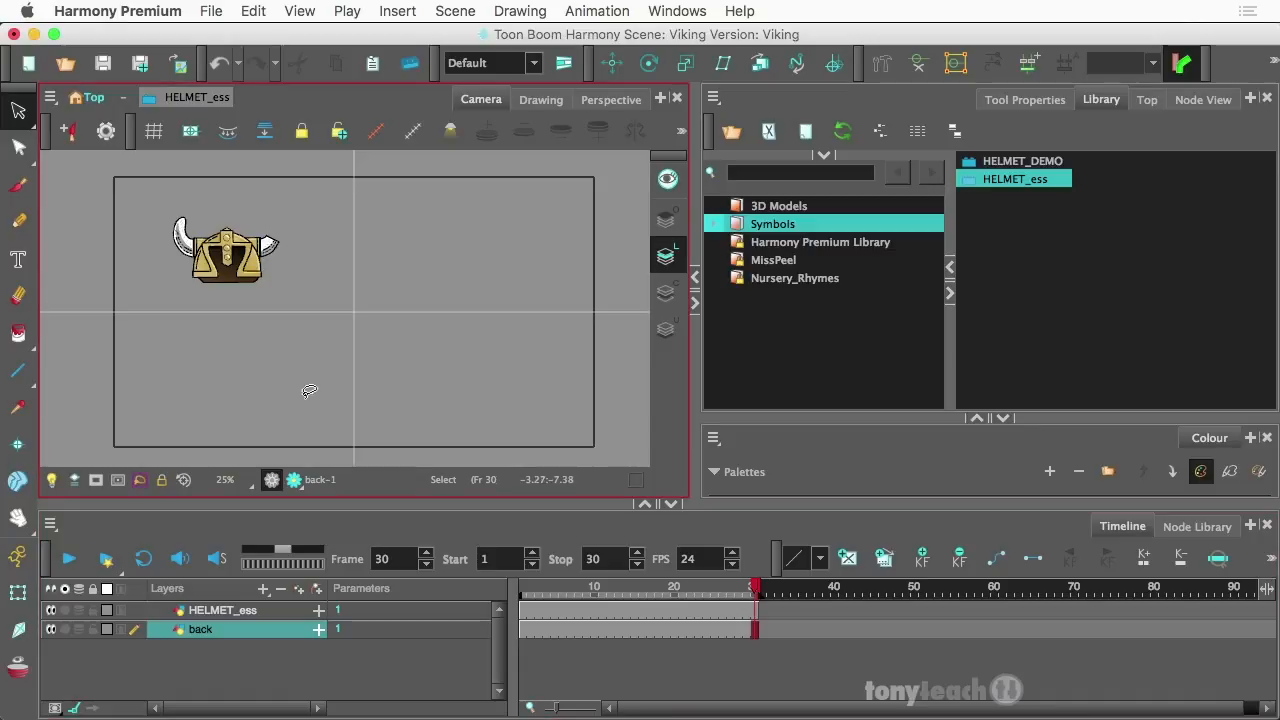
mouse_move(518, 405)
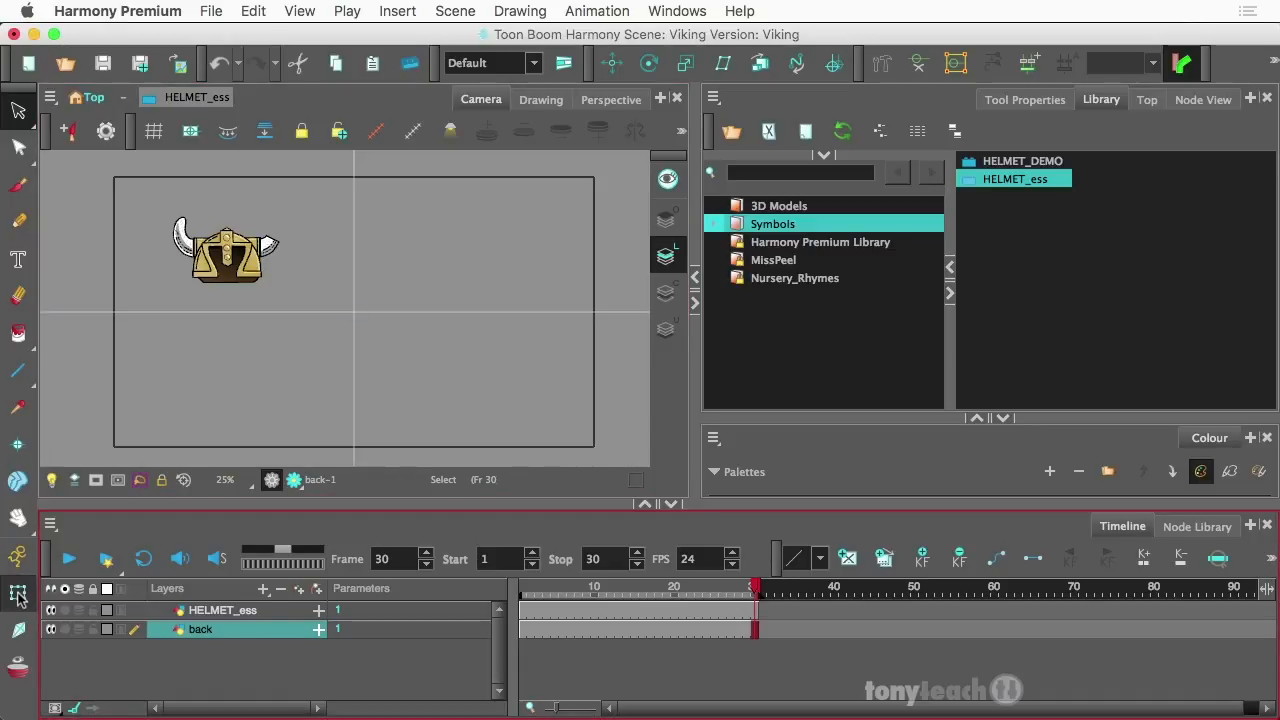
mouse_move(18, 567)
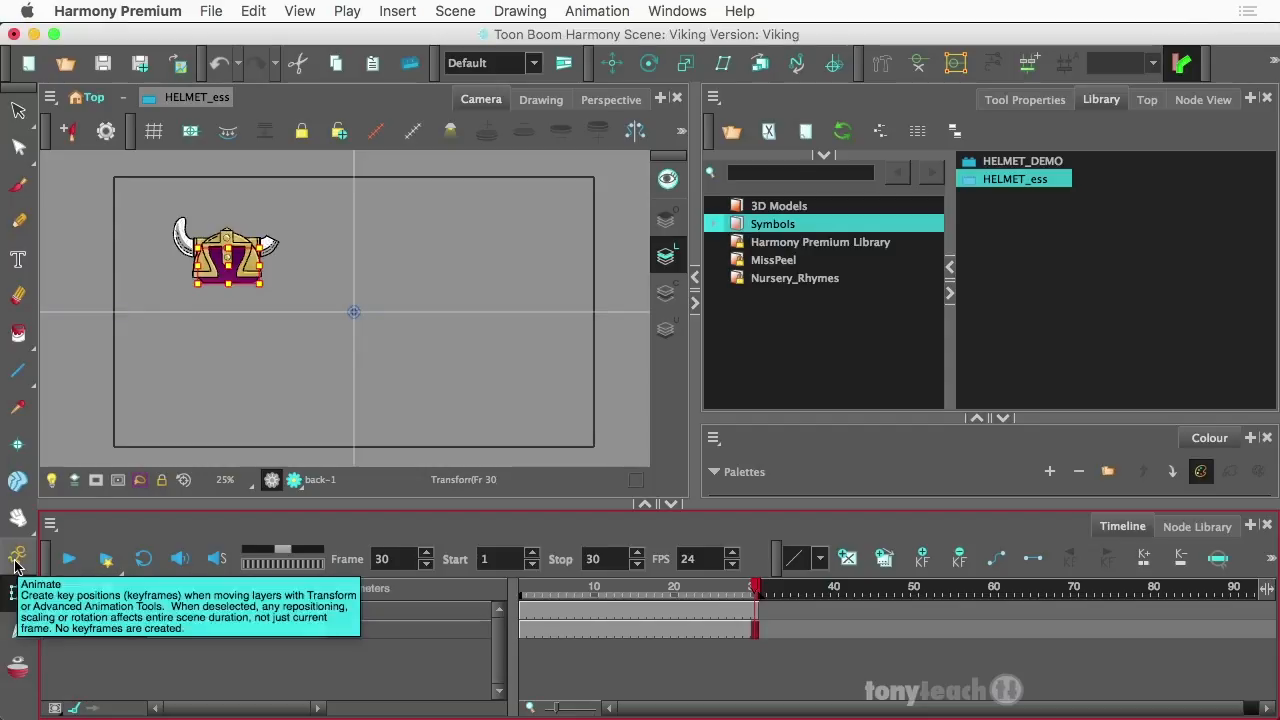
Turn off Animate mode in the Tools toolbar.
click(17, 557)
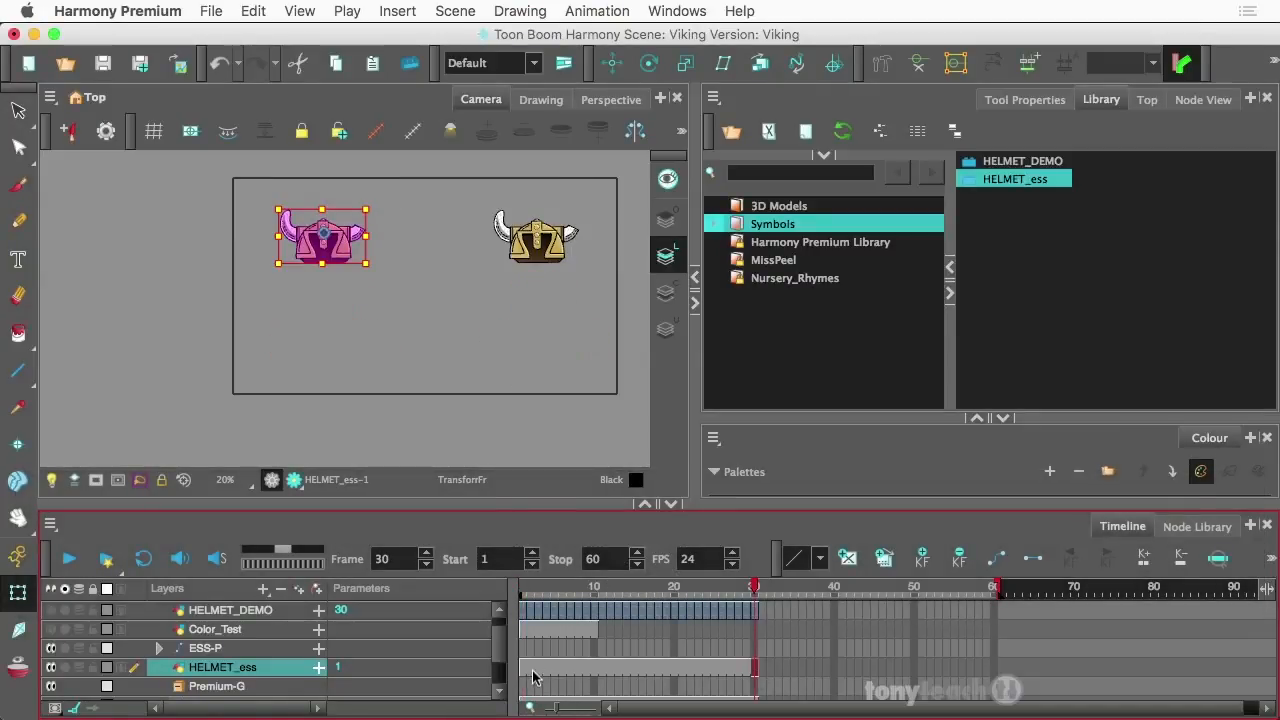
Select HELMET_ess, move it onto the Essential character's head and shrink it slightly.
click(1015, 178)
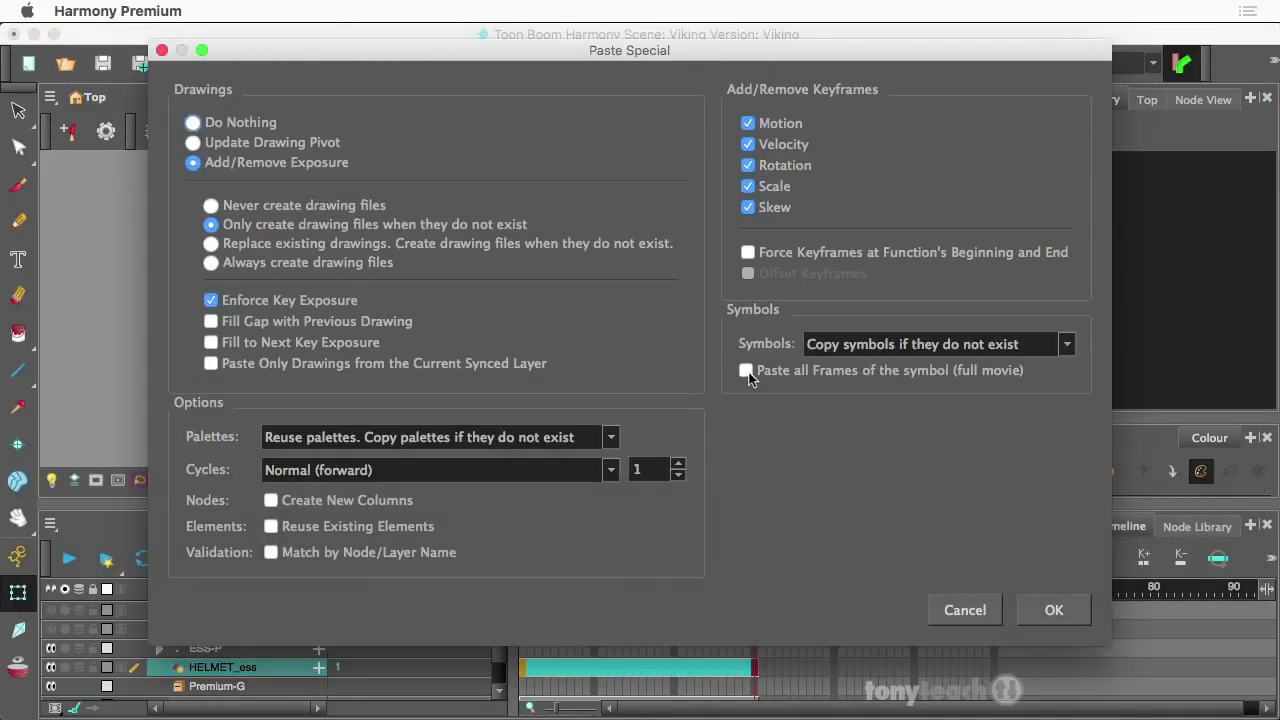
click(746, 370)
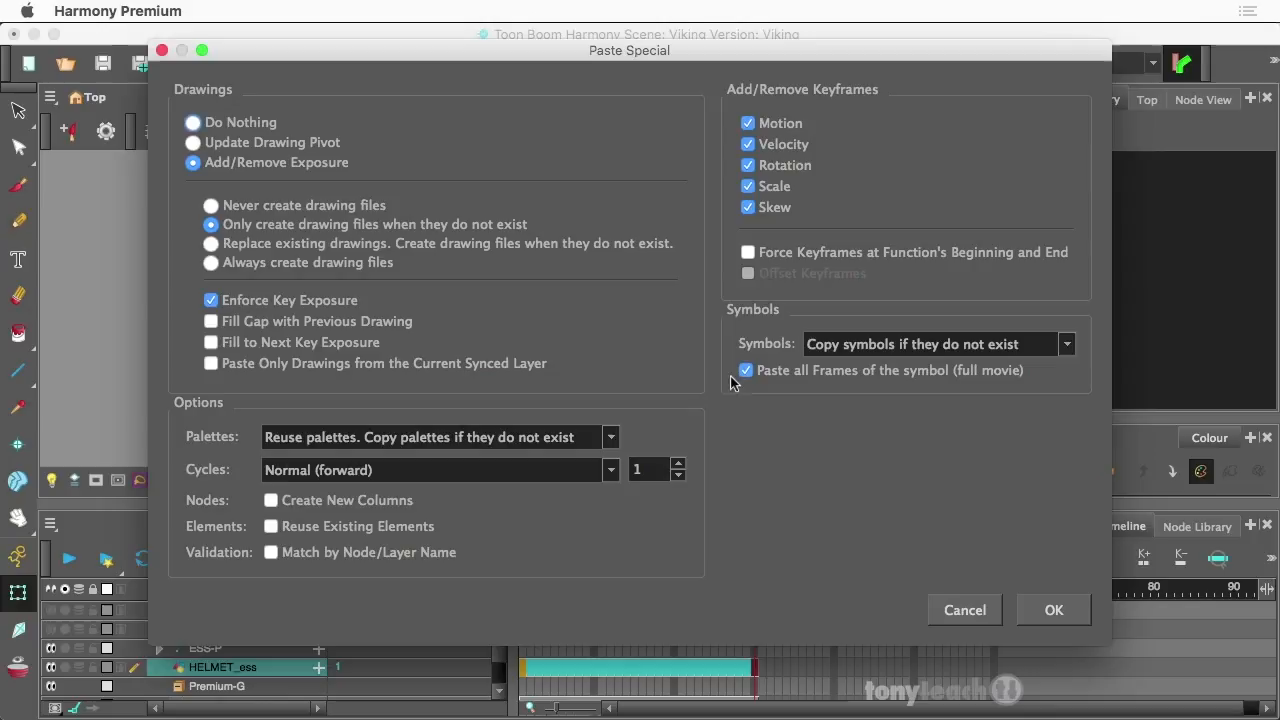
click(1053, 610)
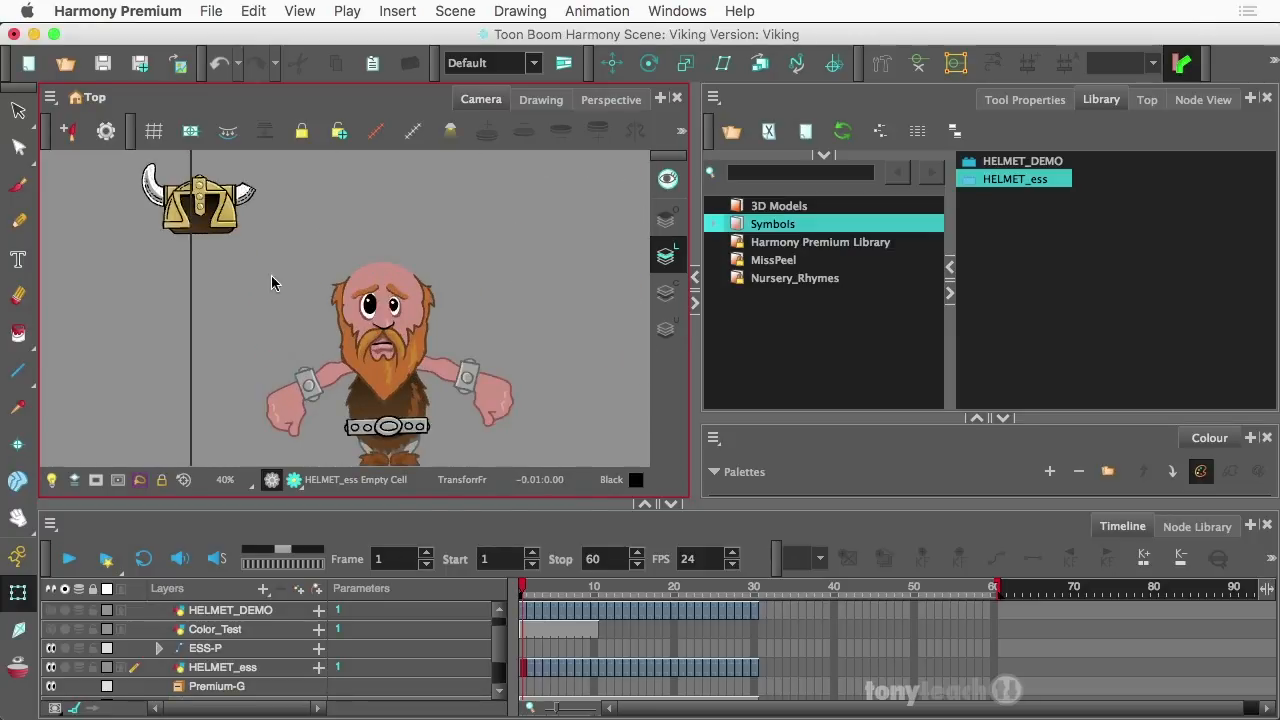
click(222, 667)
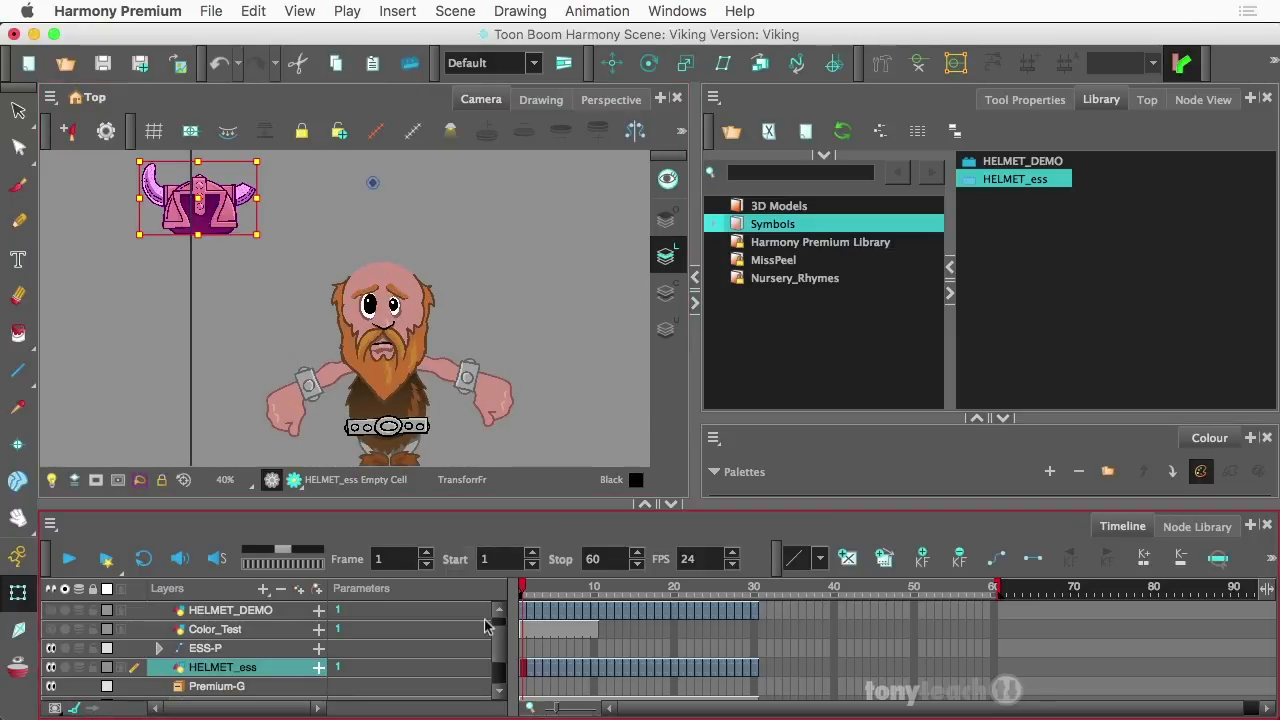
drag(198, 197, 383, 230)
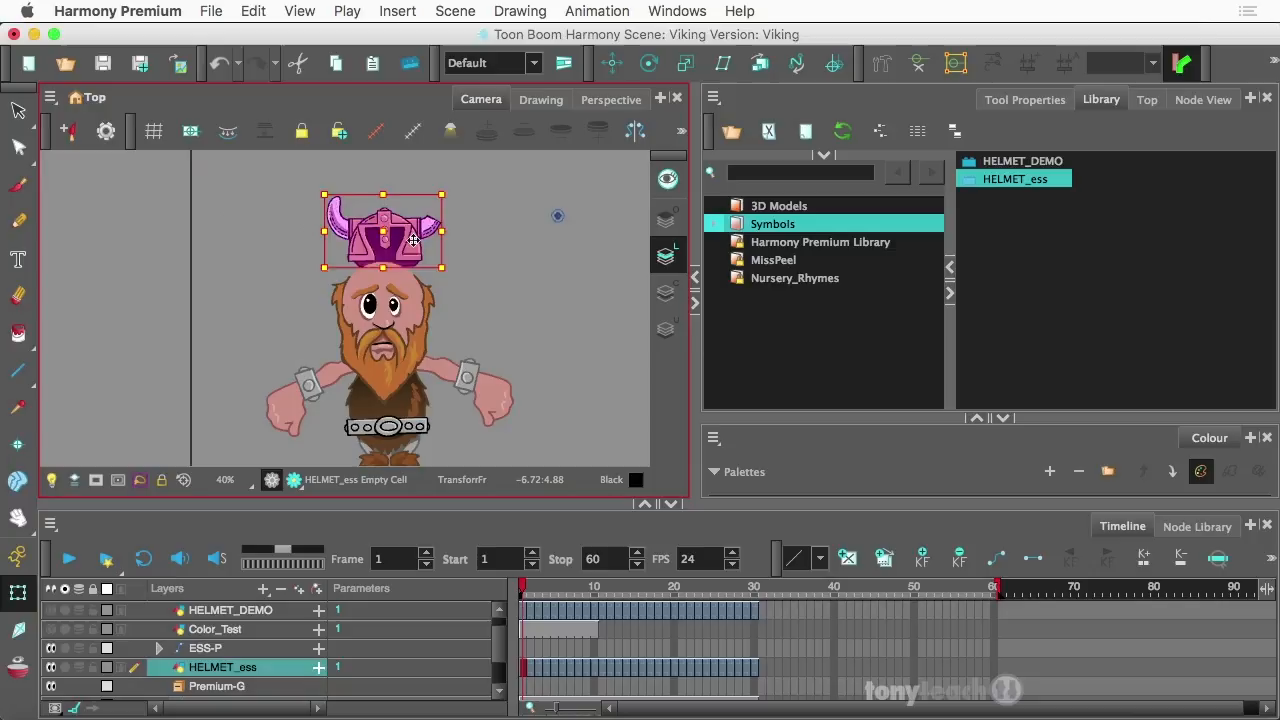
drag(385, 230, 365, 220)
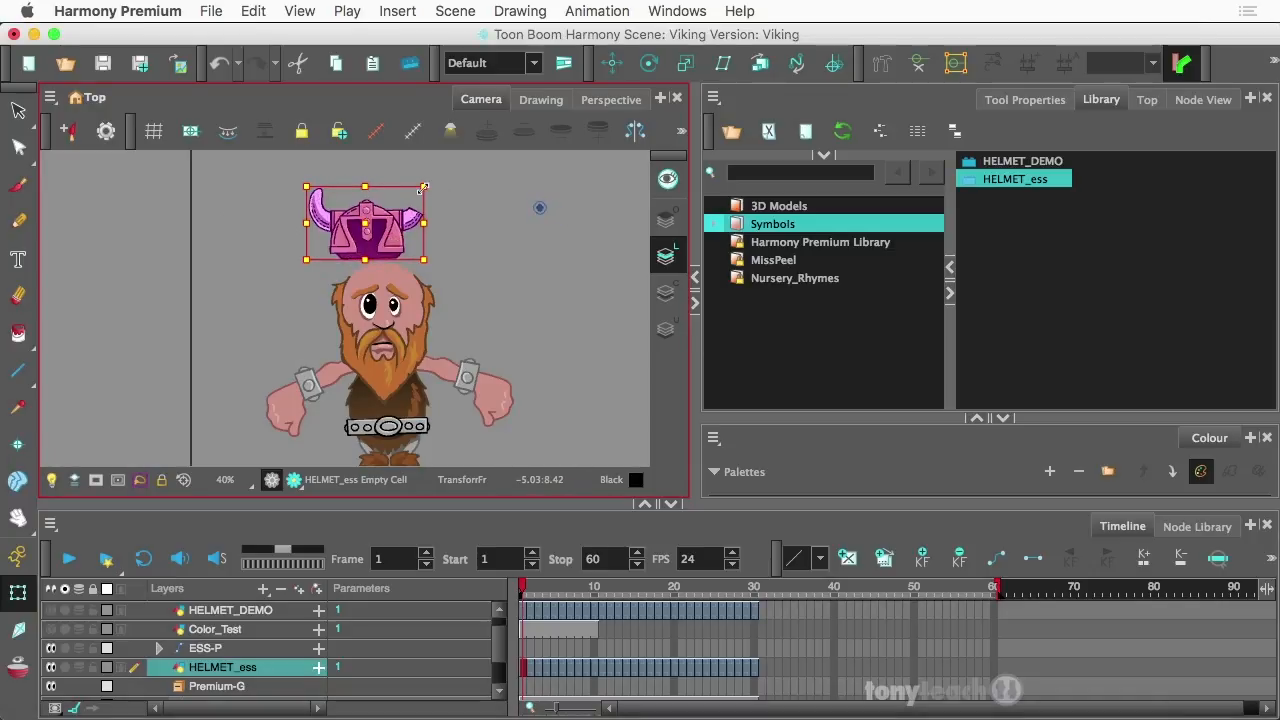
Rotate, enlarge and tilt the helmet to sit naturally, then zoom out to both characters.
click(648, 63)
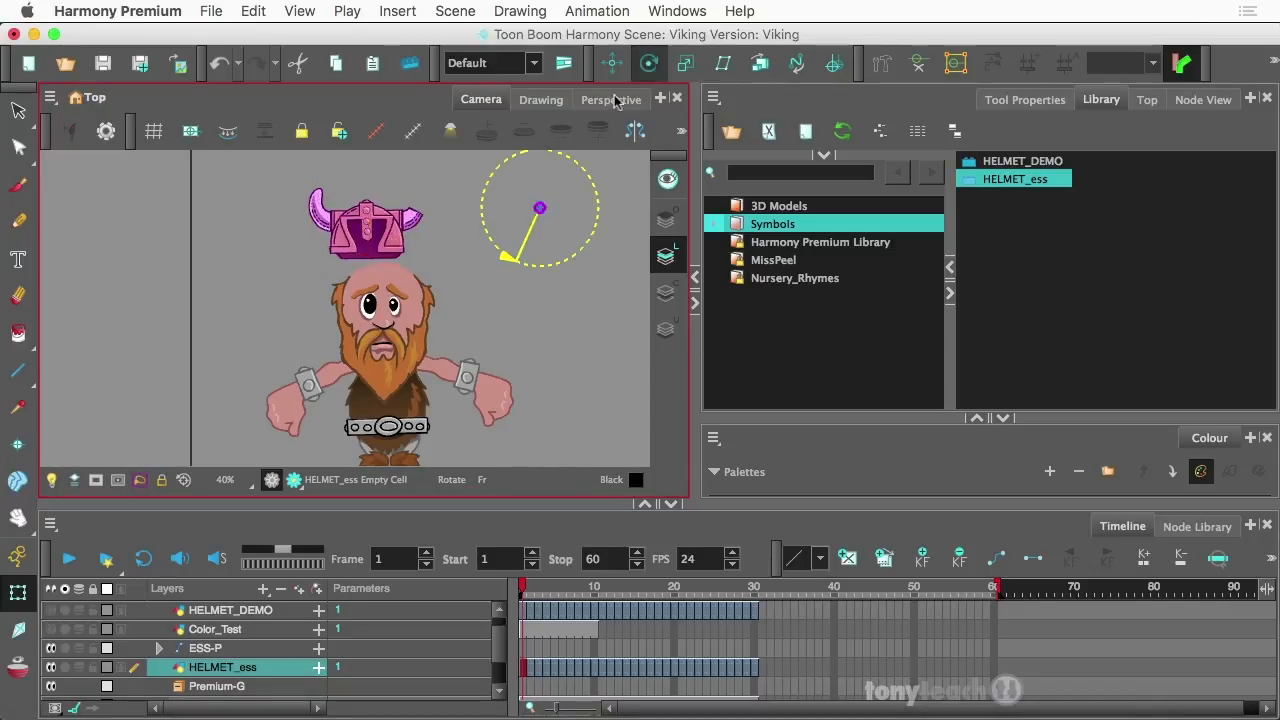
drag(540, 208, 370, 253)
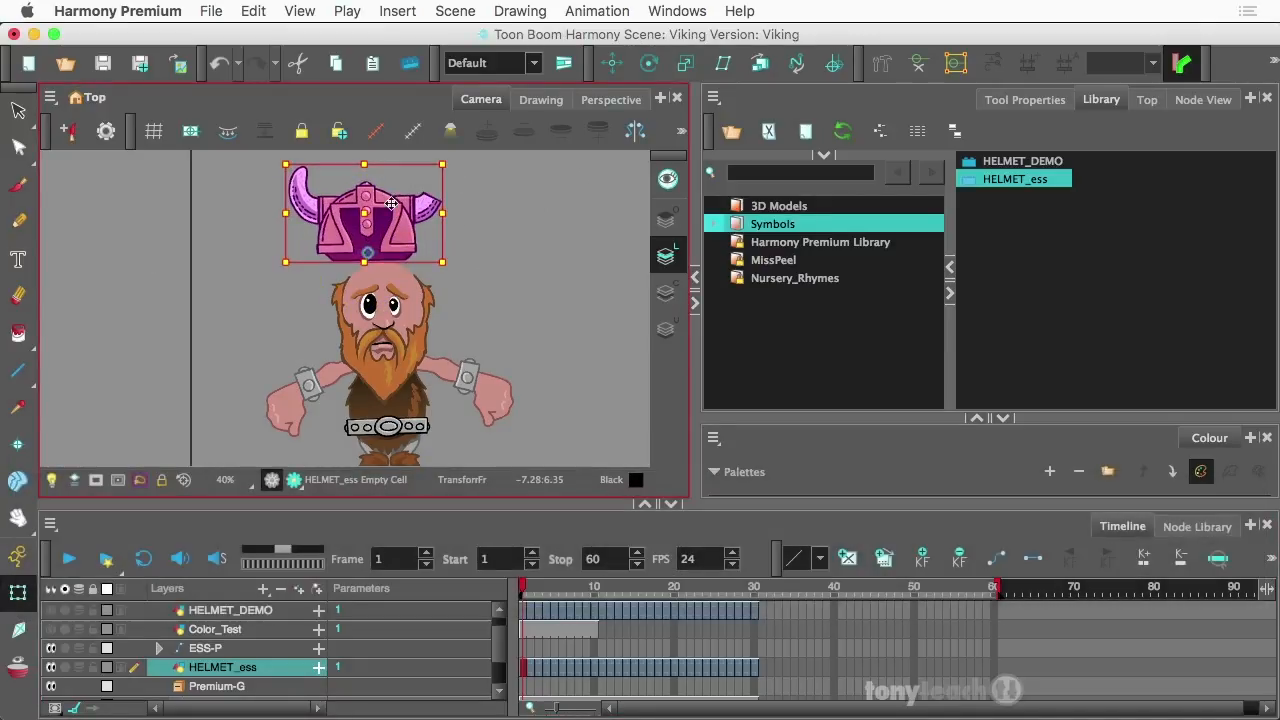
drag(364, 210, 375, 257)
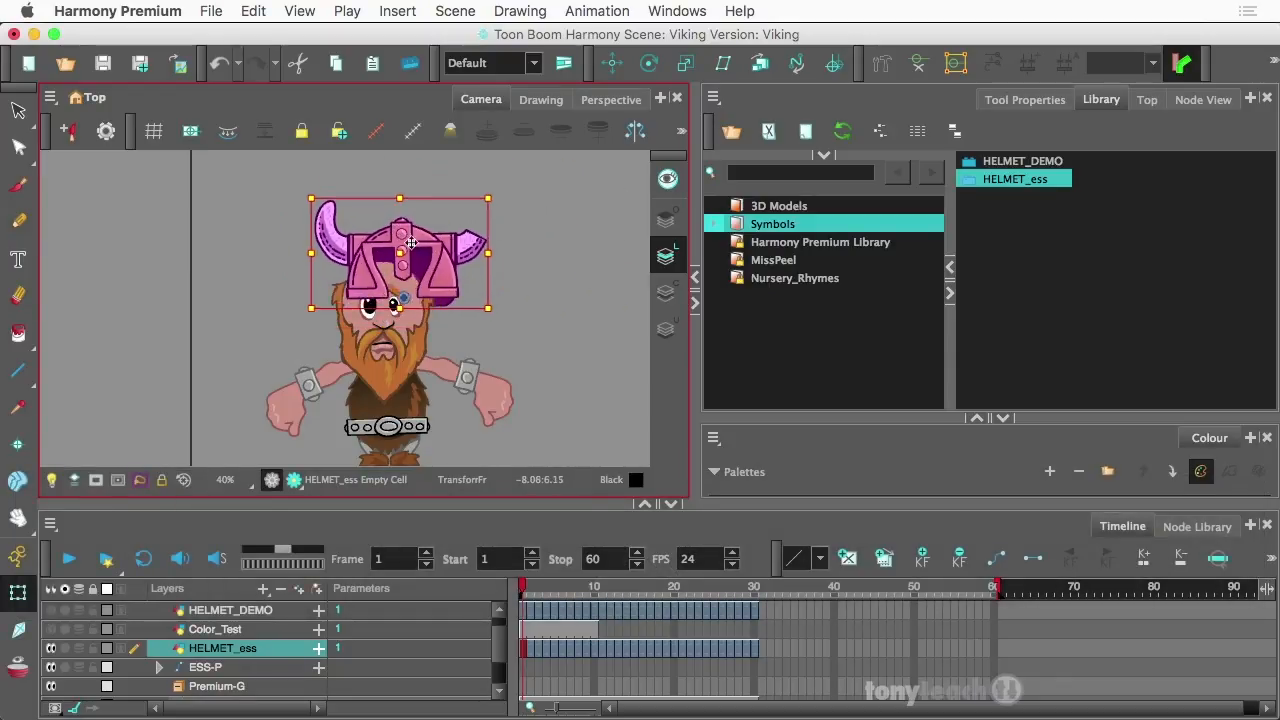
drag(400, 250, 270, 220)
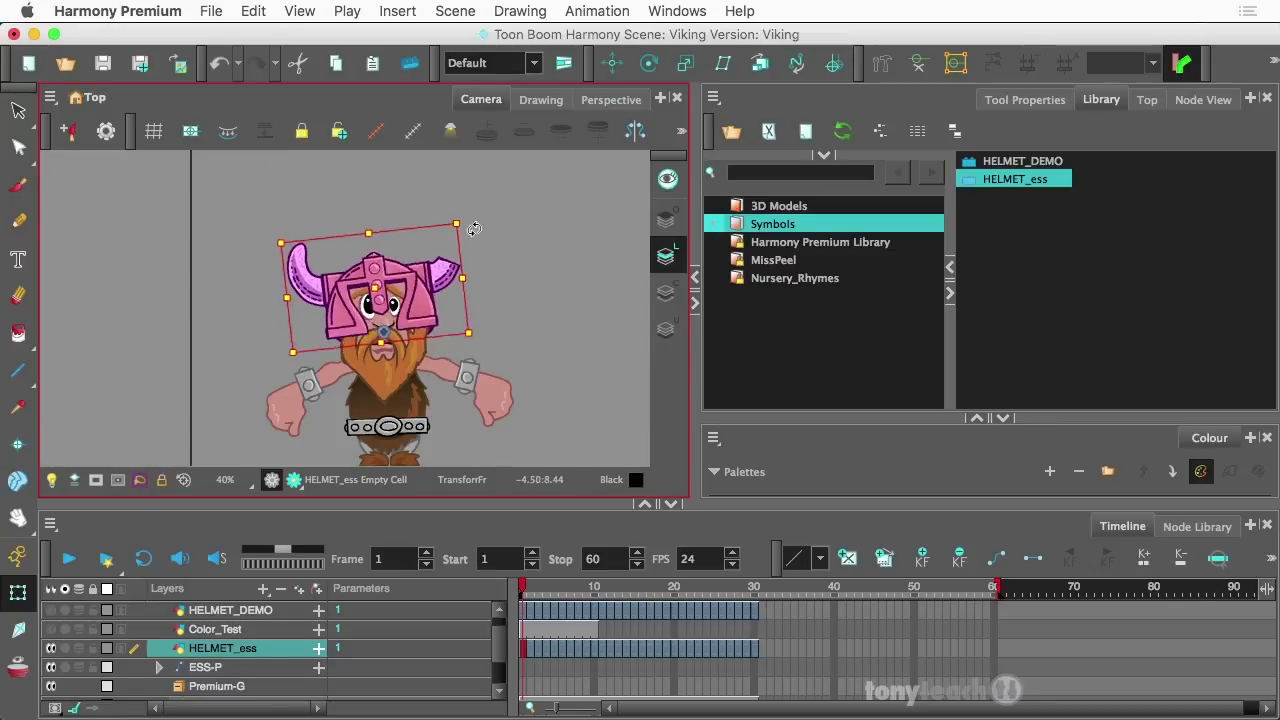
drag(457, 227, 480, 238)
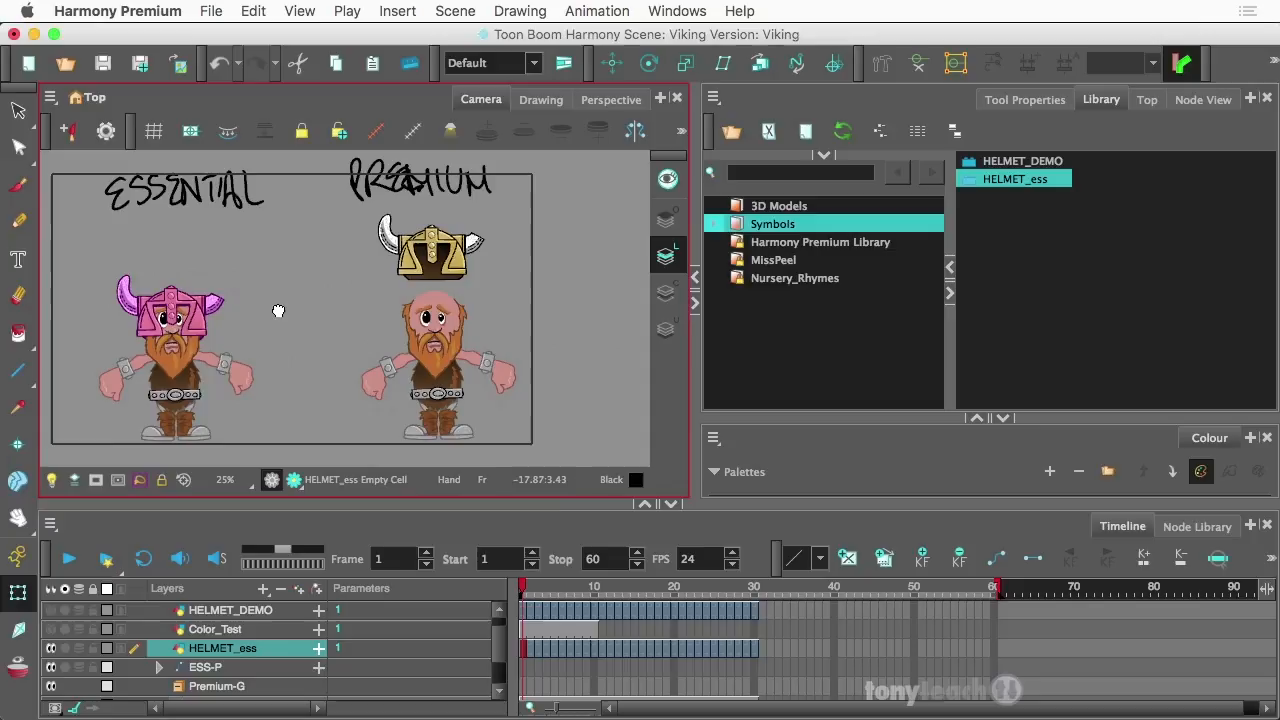
Select the Premium character's helmet on stage.
click(170, 310)
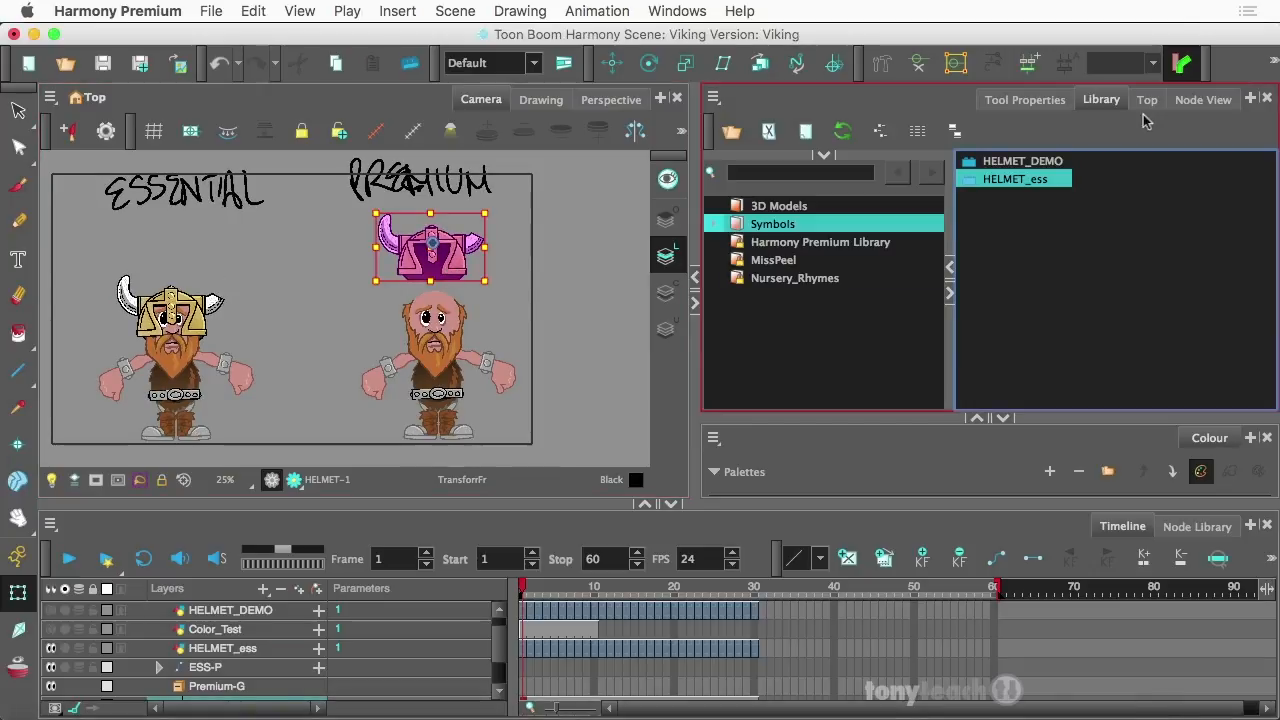
mouse_move(1105, 139)
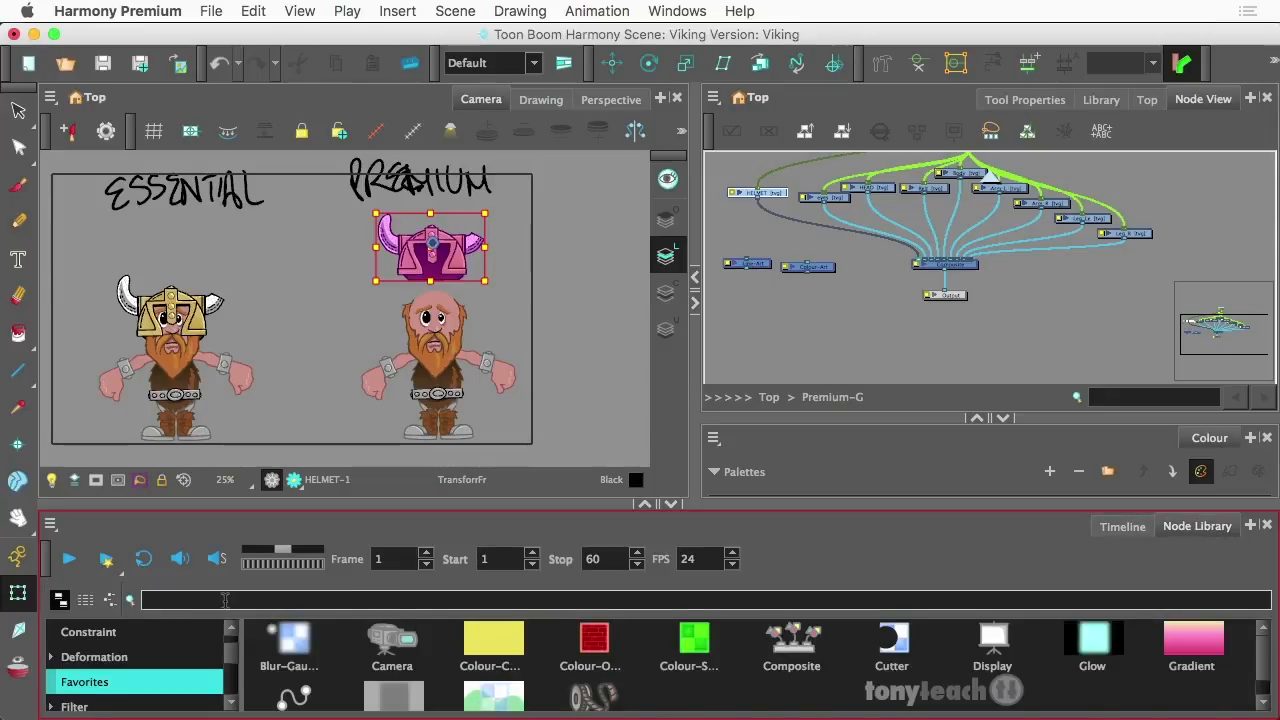
Search the Node Library for 'art' under Filter and open the helmet's Colour Art layer.
text(art)
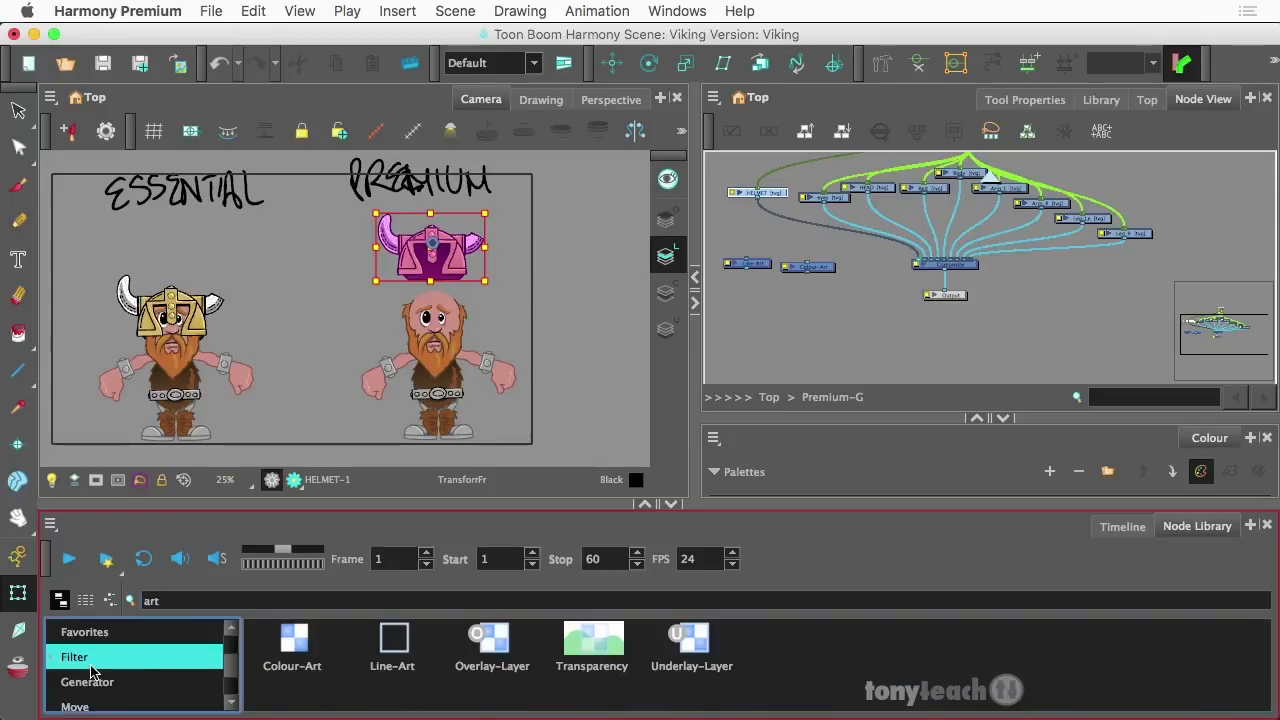
click(392, 645)
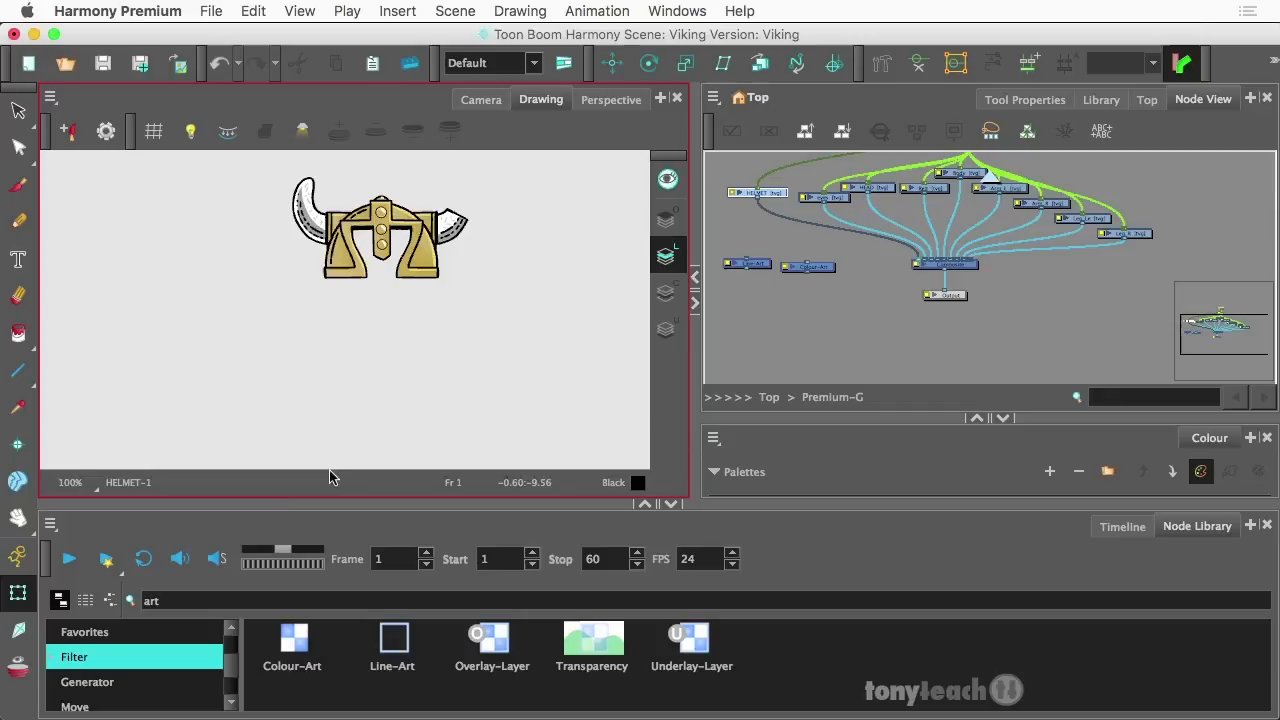
click(1121, 526)
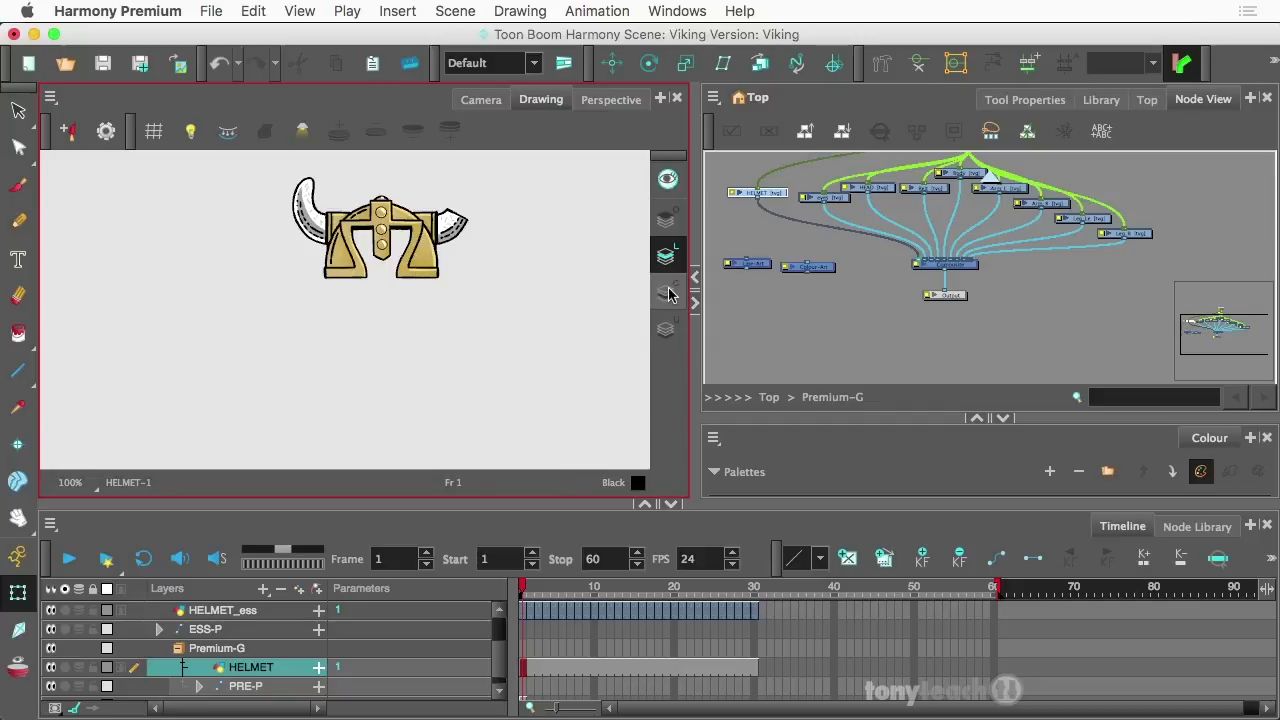
mouse_move(667, 293)
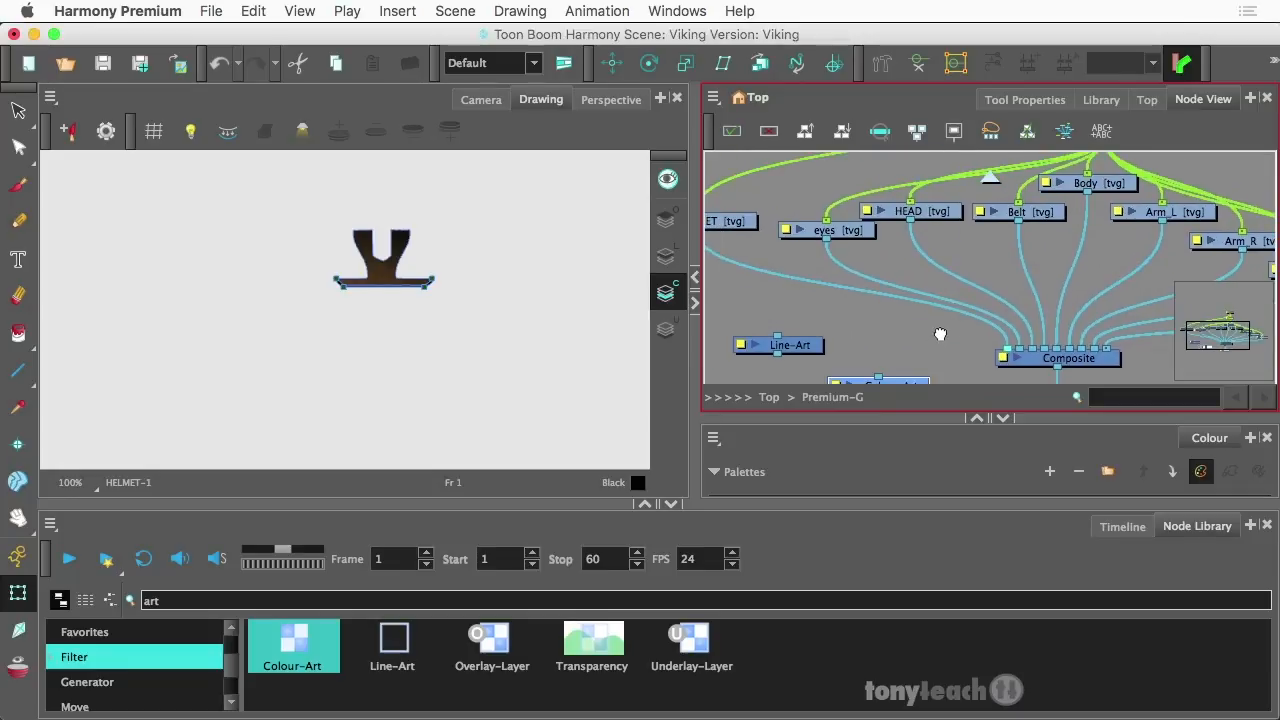
Return to the full scene view showing both characters.
click(480, 99)
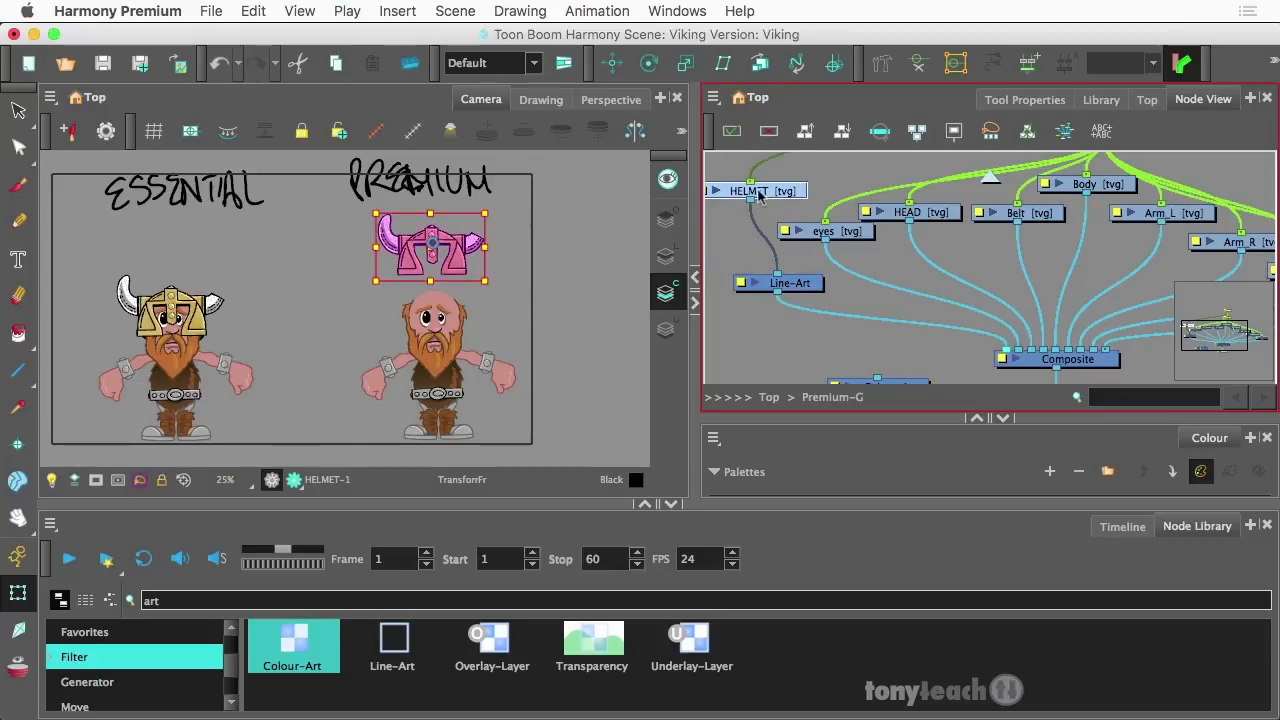
mouse_move(765, 240)
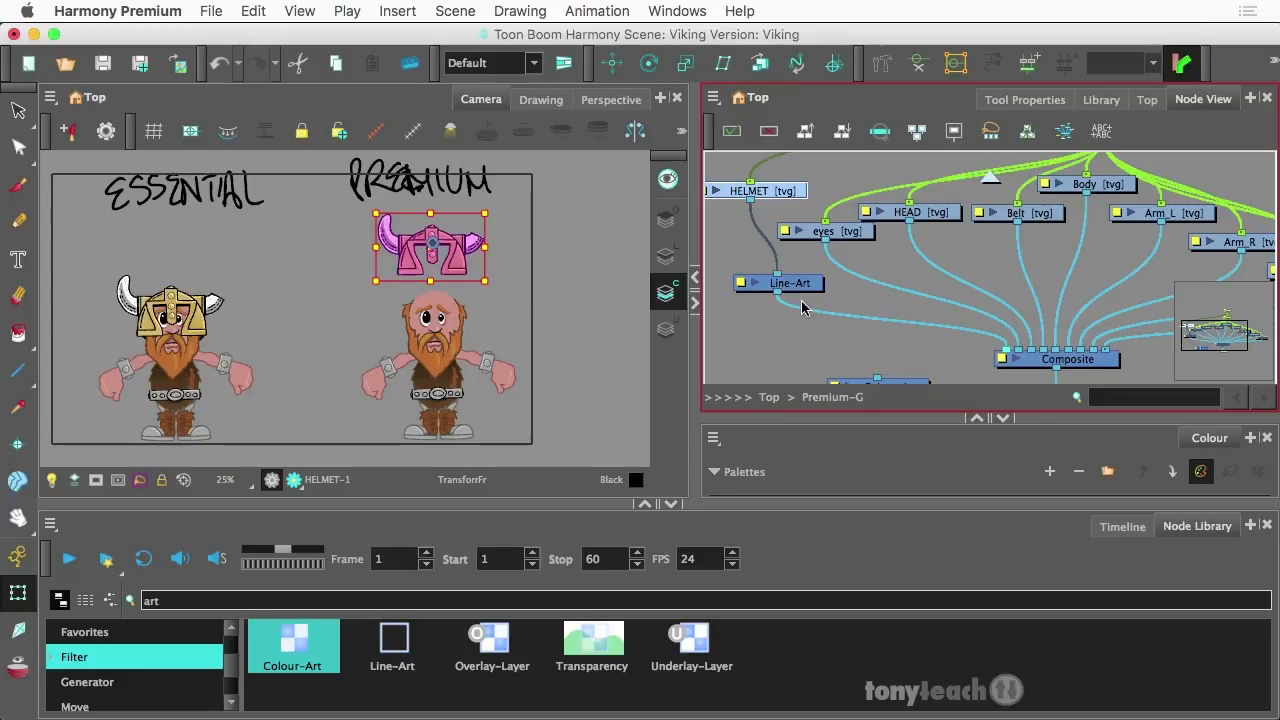
mouse_move(1010, 355)
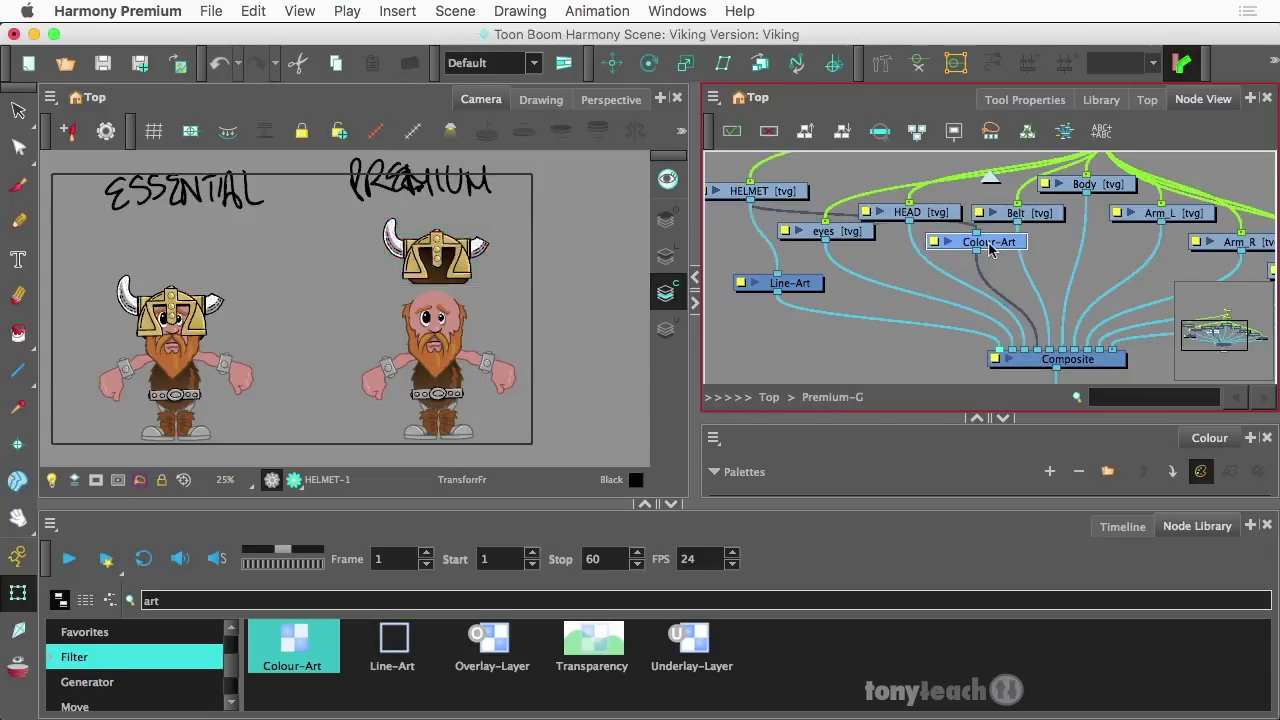
drag(988, 241, 990, 253)
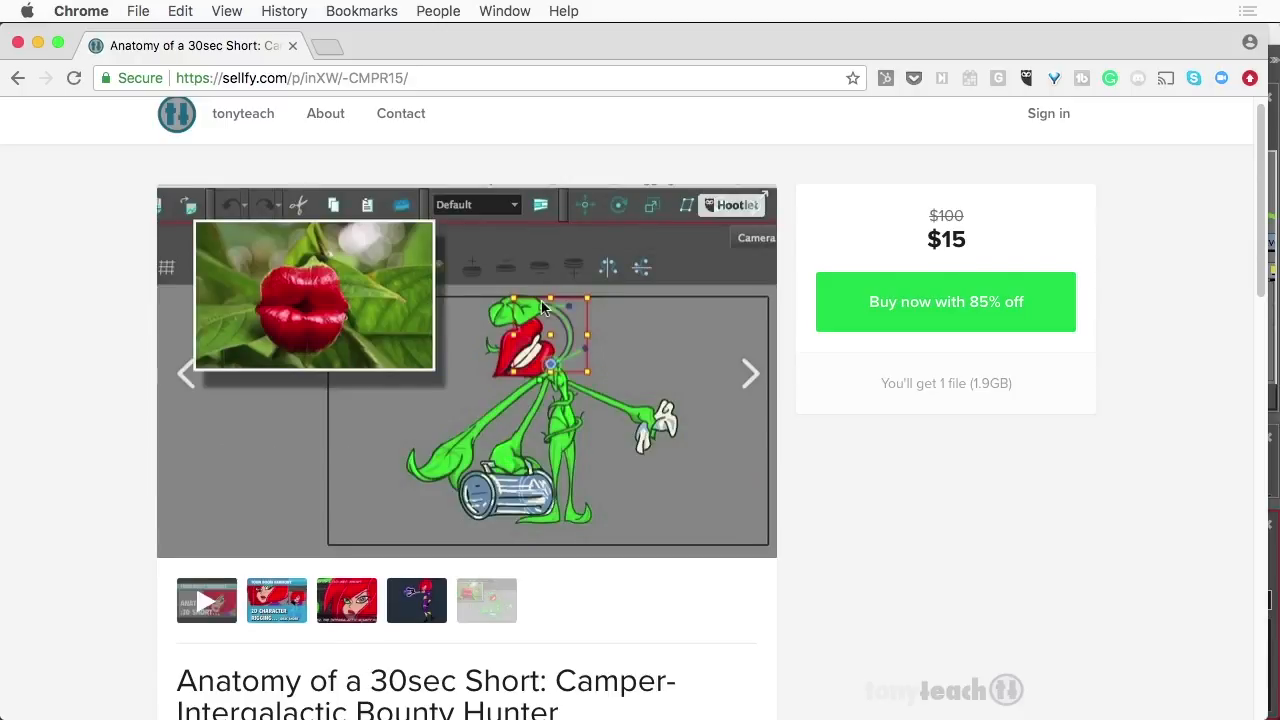
mouse_move(537, 462)
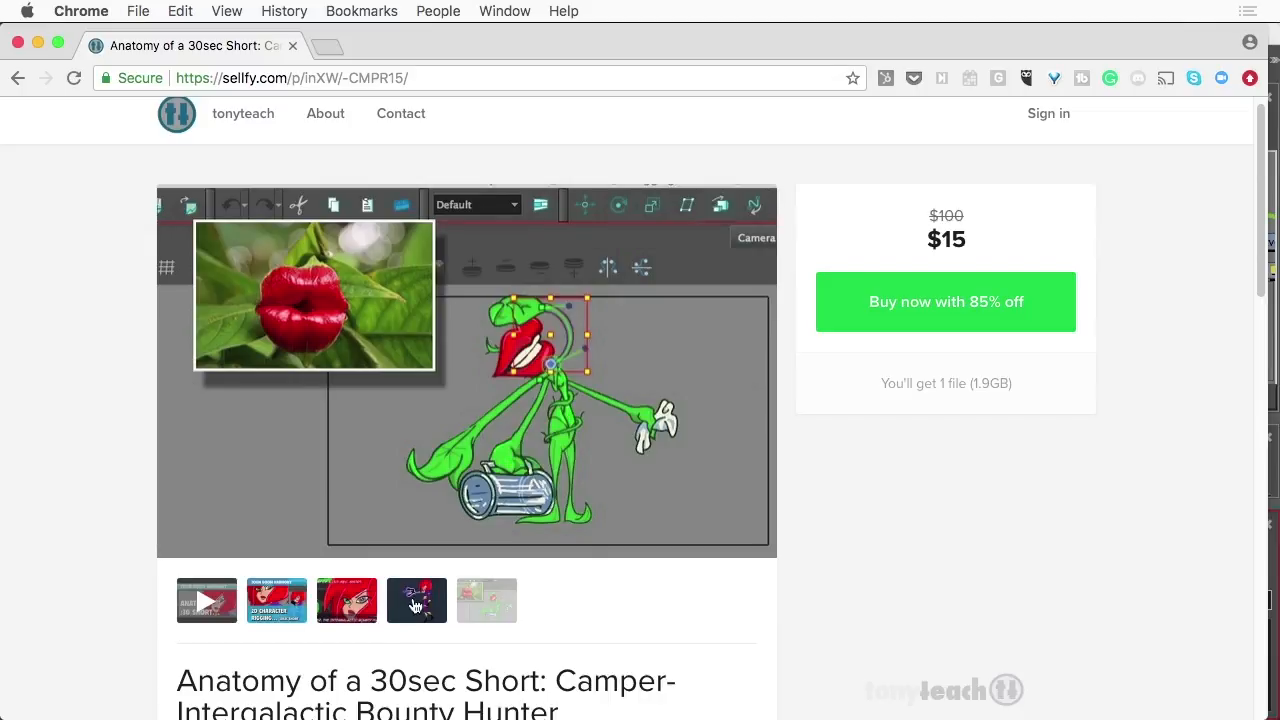
Show the fourth Sellfy preview thumbnail with the red-haired bounty hunter.
click(416, 600)
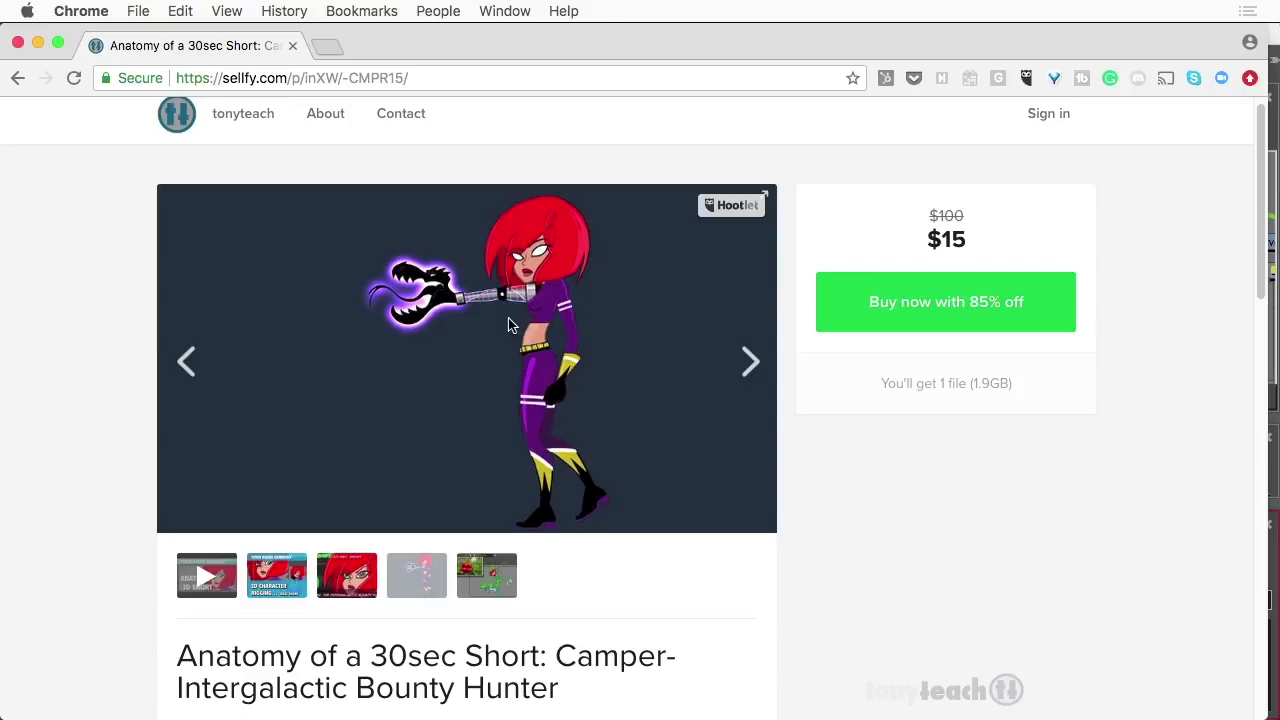
mouse_move(447, 388)
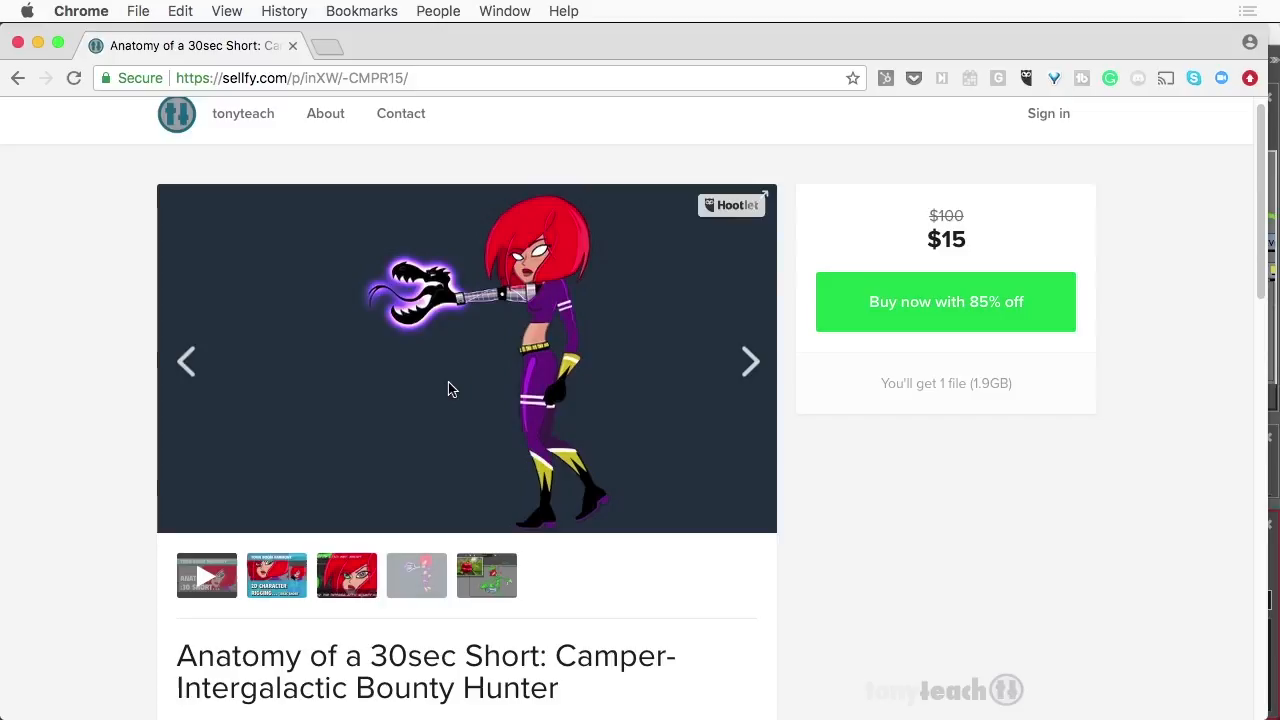